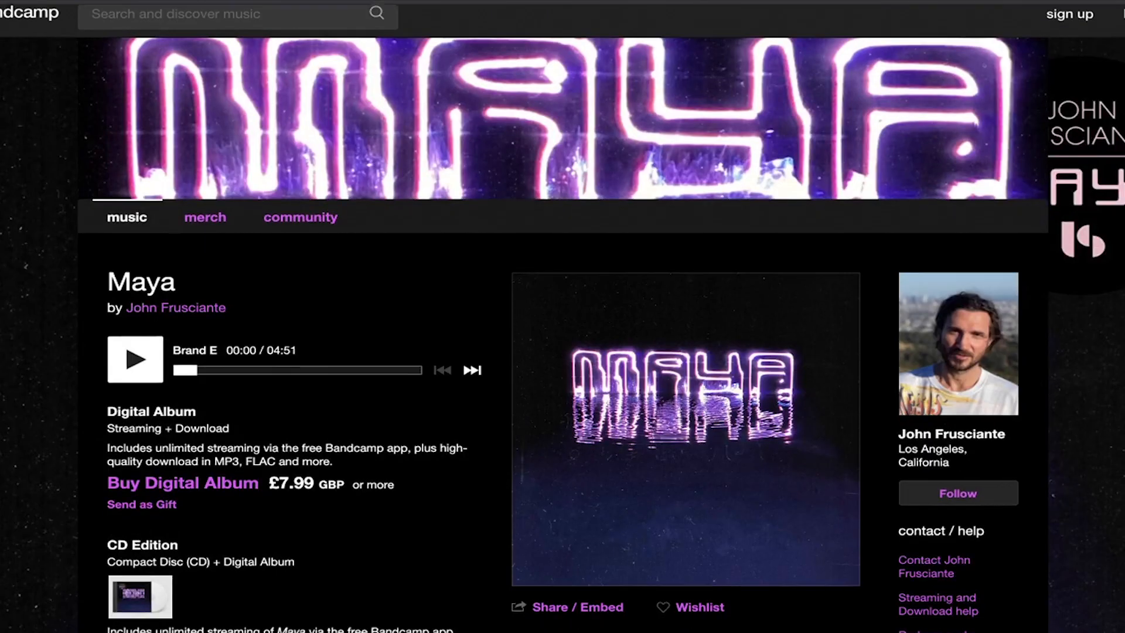
- Place the two KJS breakbeat loop clips on their tracks with the insert point at bar 37
scroll("down", 3)
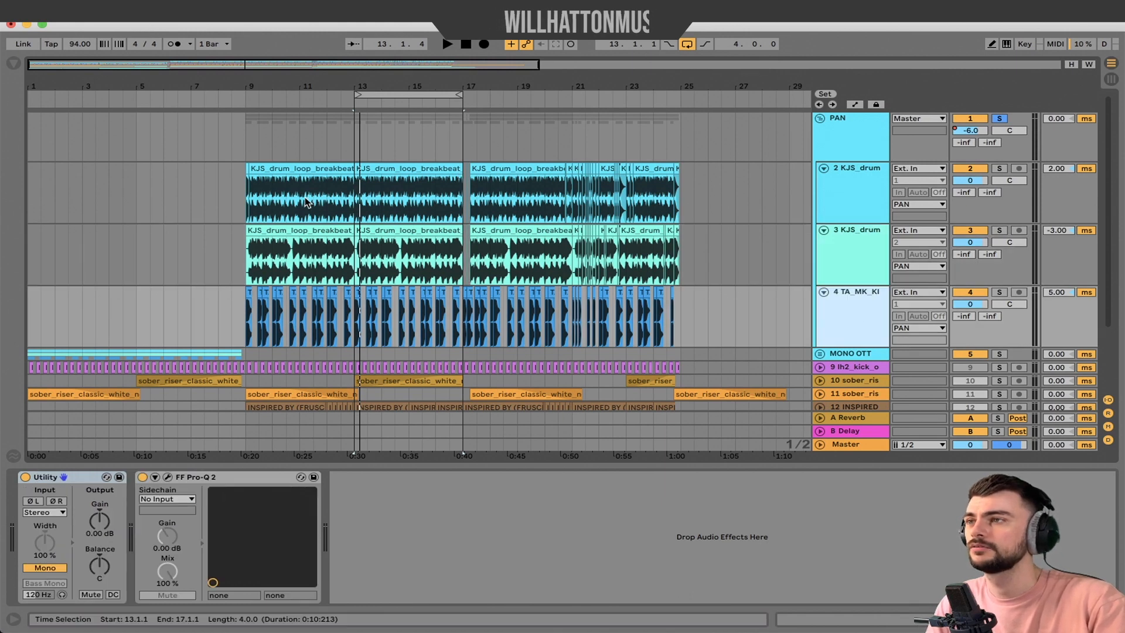
mouse_move(703, 269)
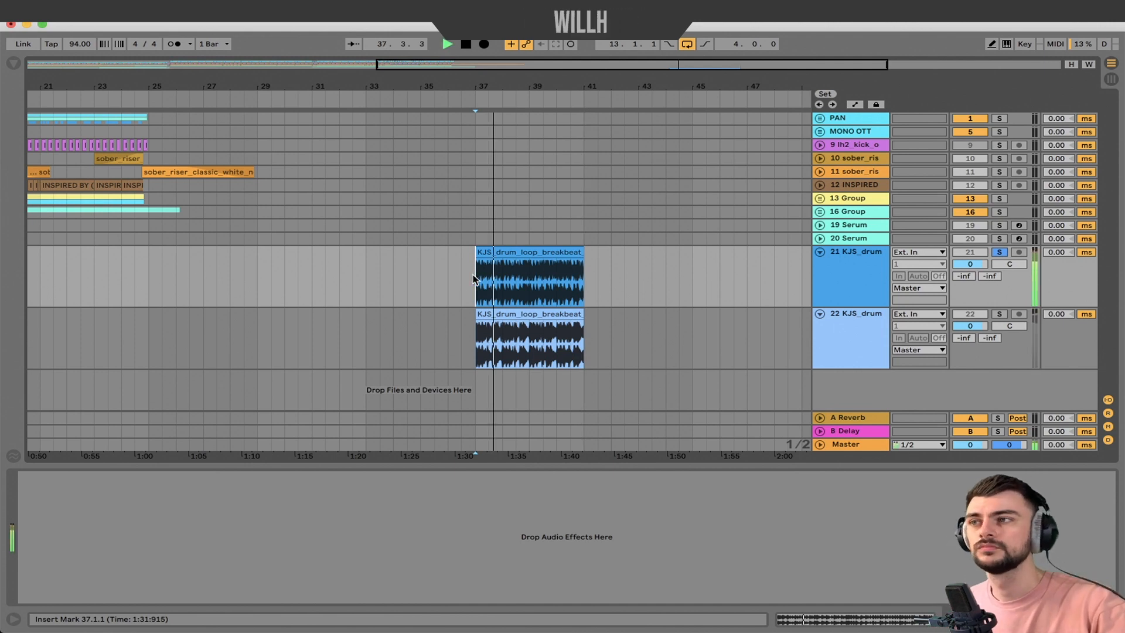
left_click(465, 44)
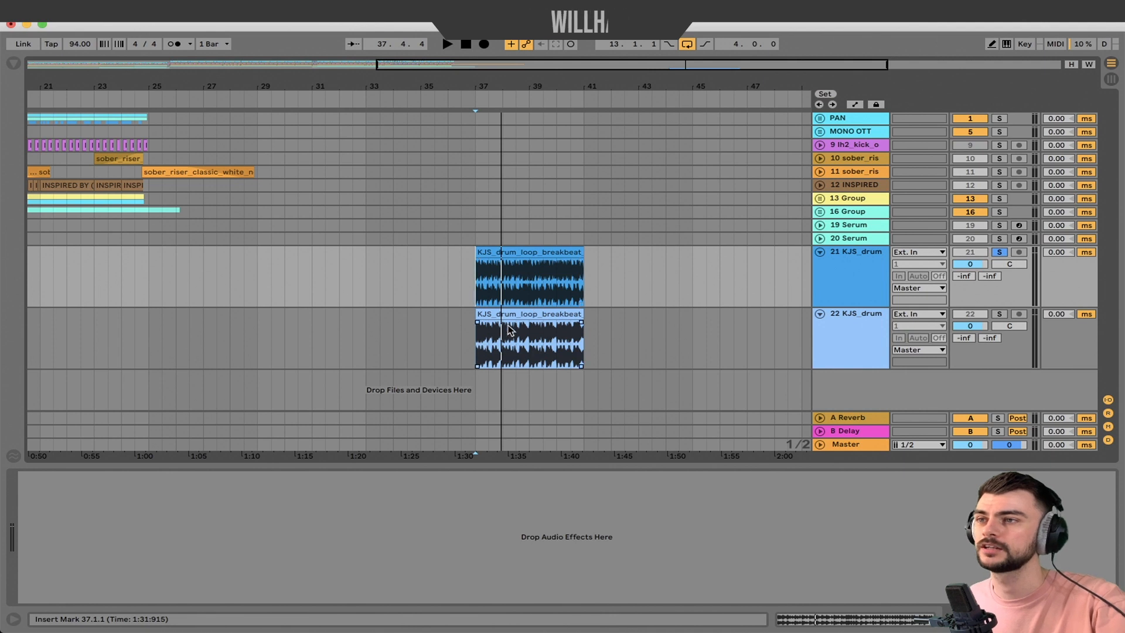
left_click(447, 44)
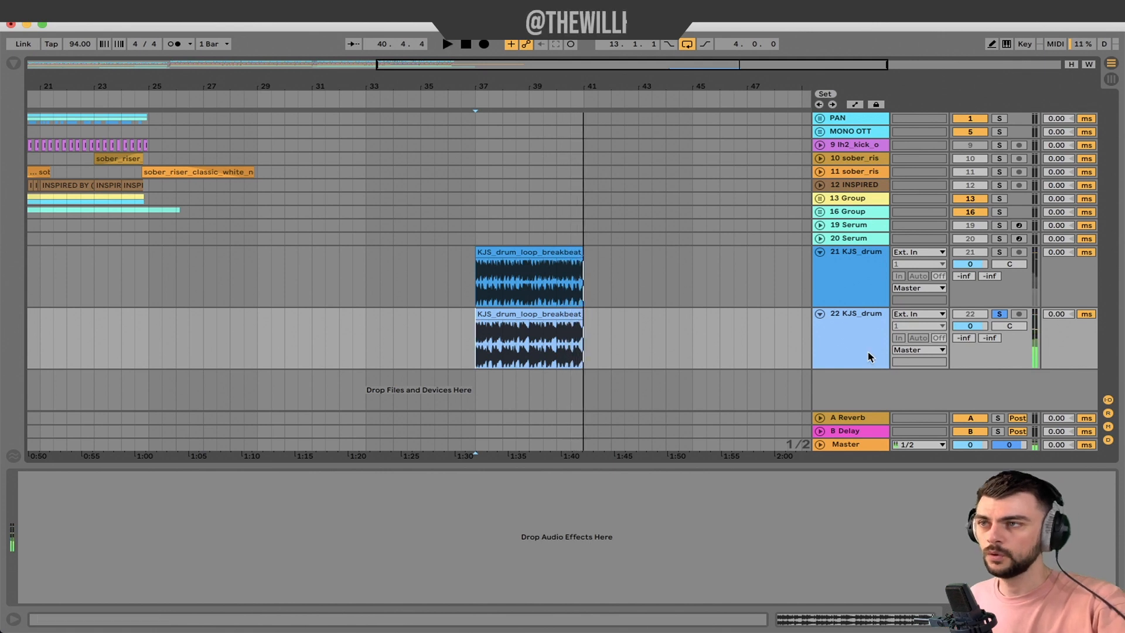
left_click(528, 280)
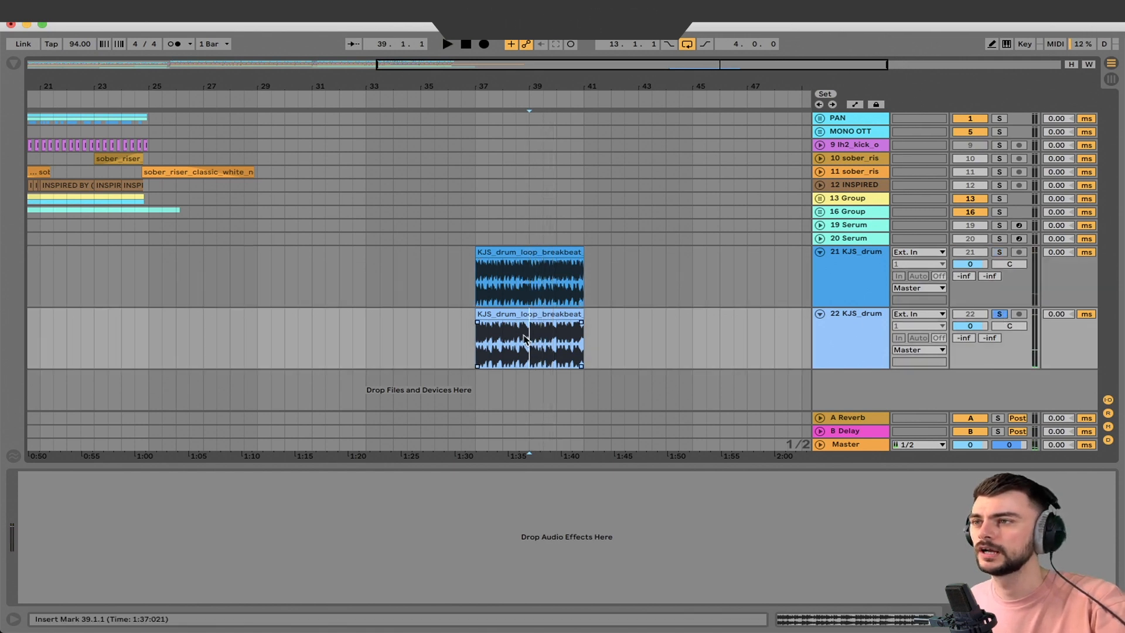
left_click(446, 44)
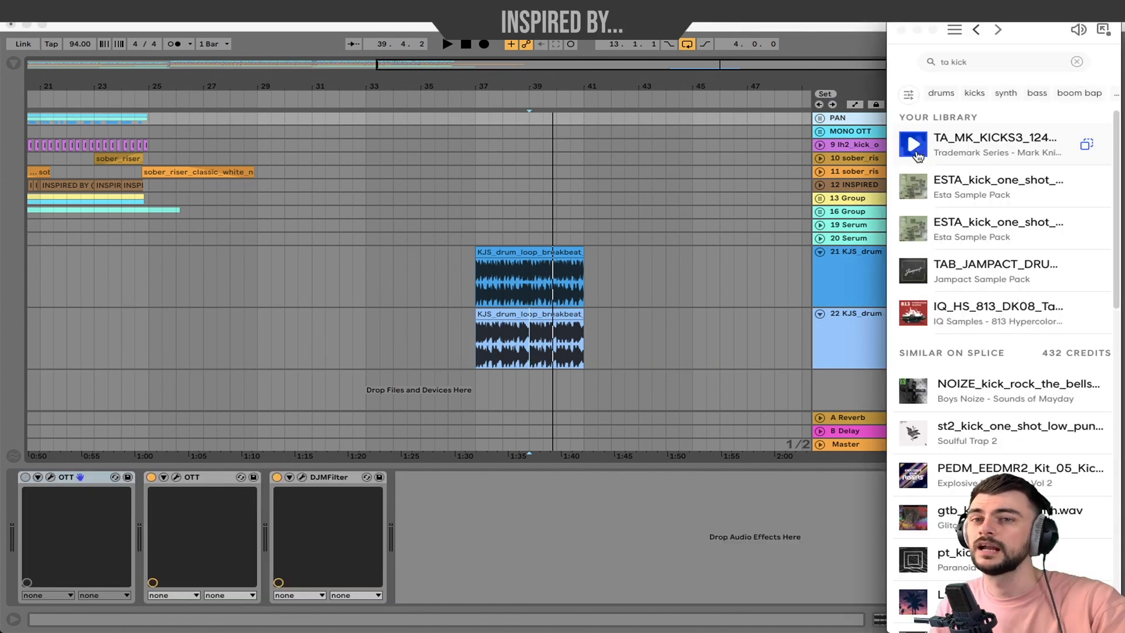
- Preview the TA_MK_KICKS3 kick sample in the browser and stop it
left_click(913, 144)
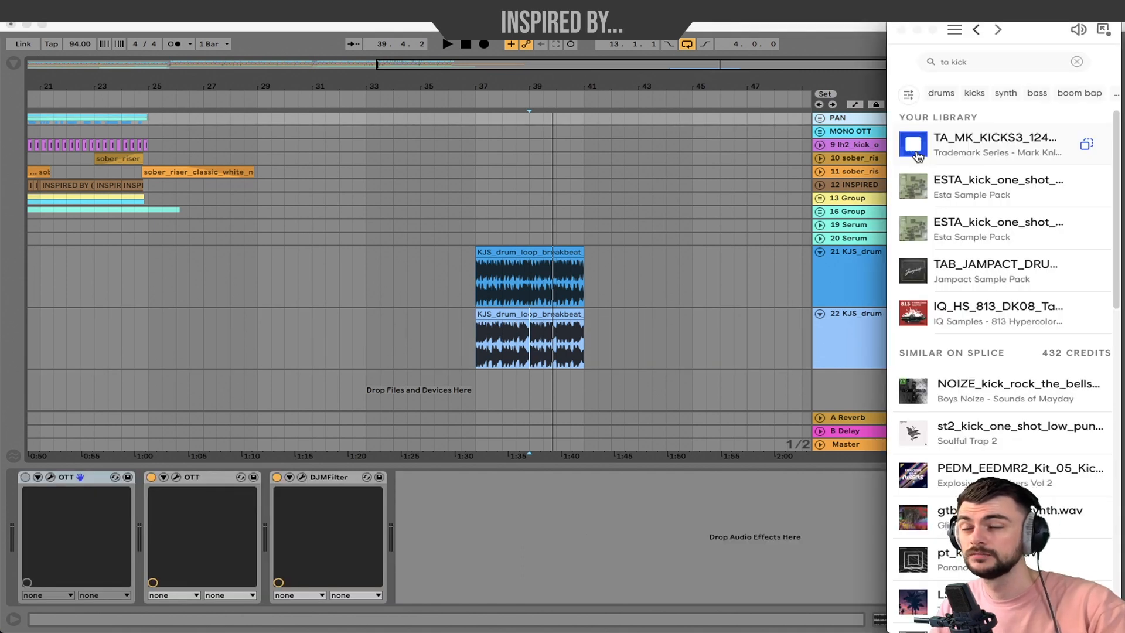
left_click(913, 144)
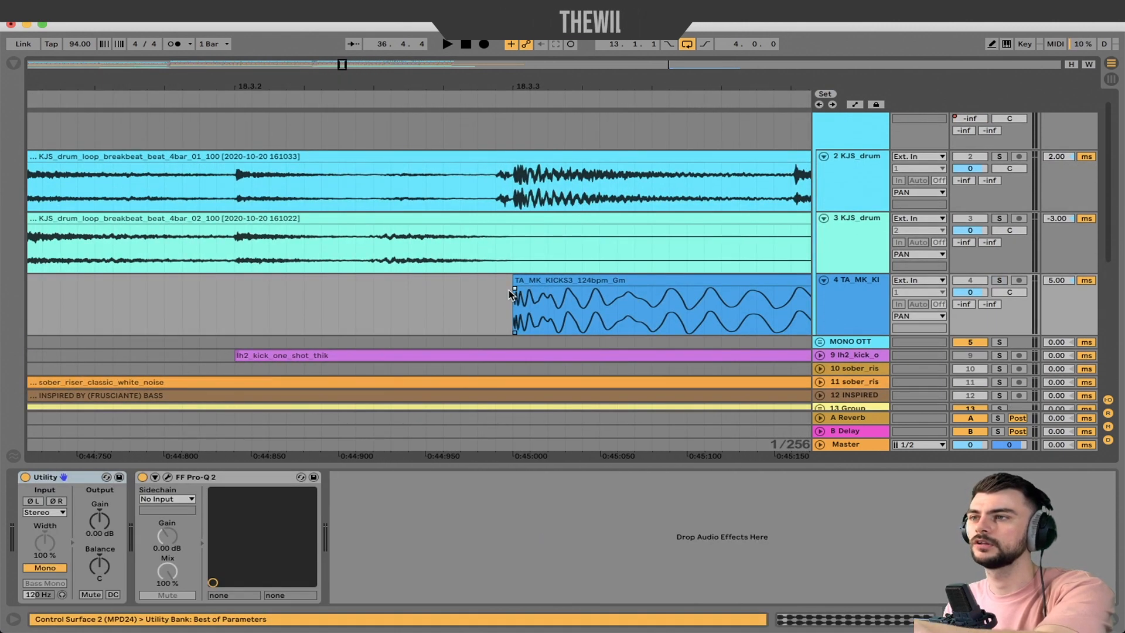
- Drag the TA_MK_KICKS3 kick onto a new track under the breakbeat loops
left_click_drag(515, 290, 646, 290)
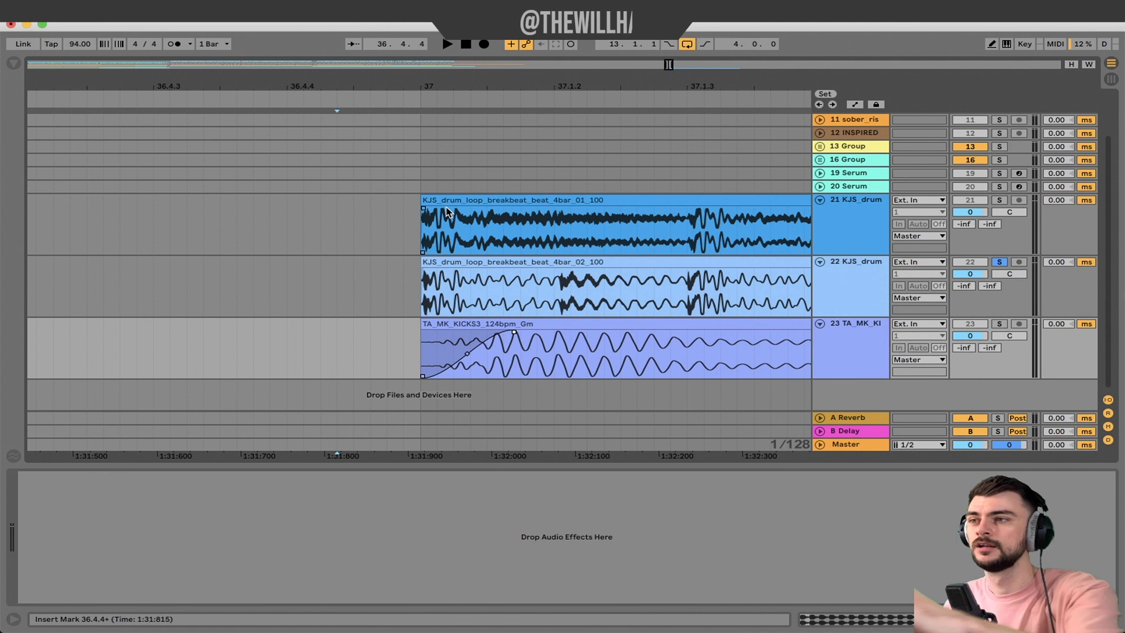
mouse_move(688, 352)
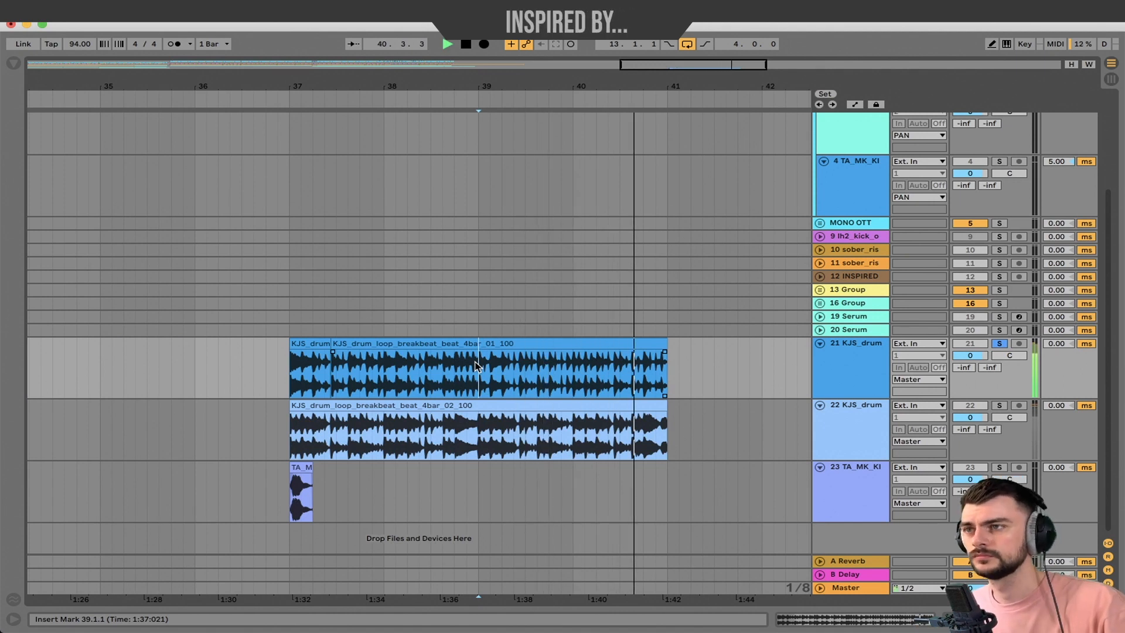
- Set the insert point at bar 39 inside the first drum loop
left_click(464, 44)
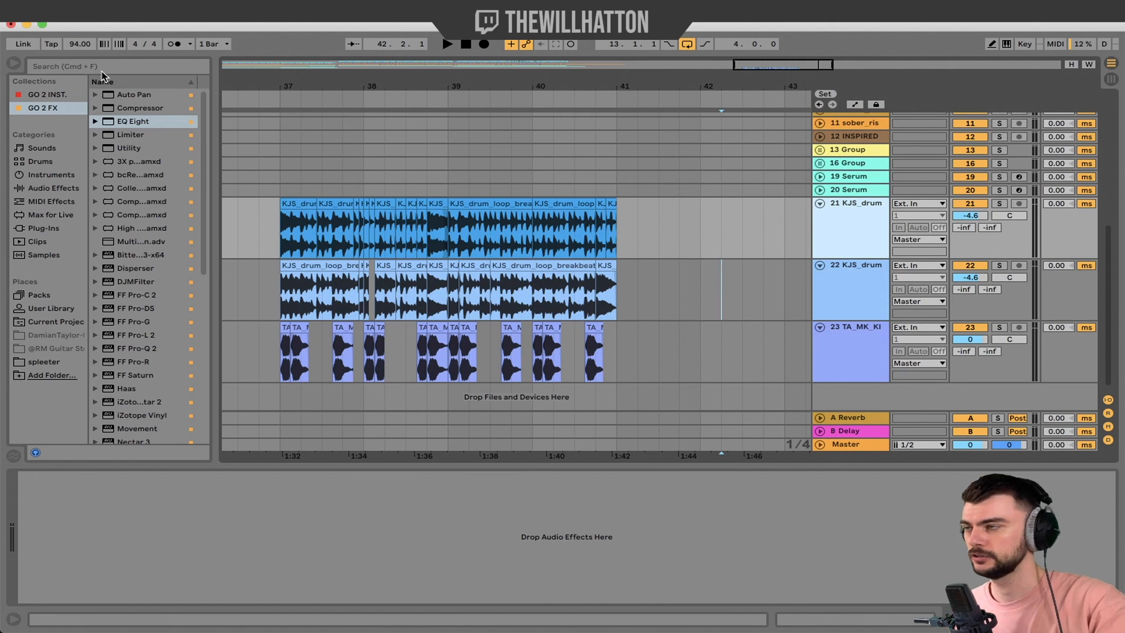
- Load FabFilter Pro-Q 2 onto the first drum loop track and set it to linear-phase processing
type("pro")
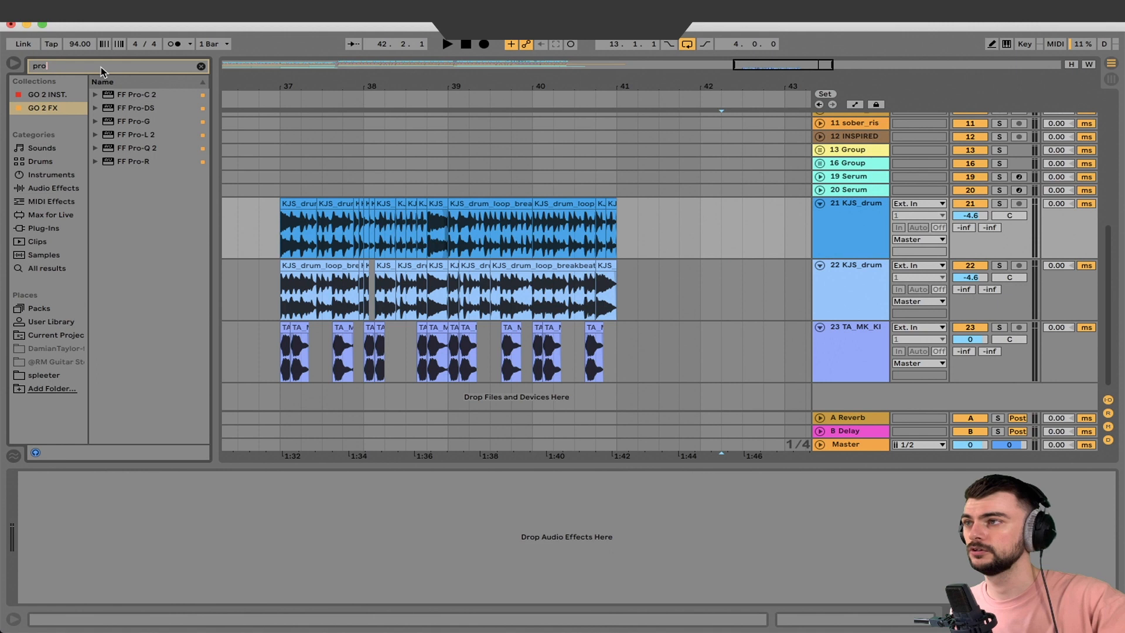
left_click(136, 148)
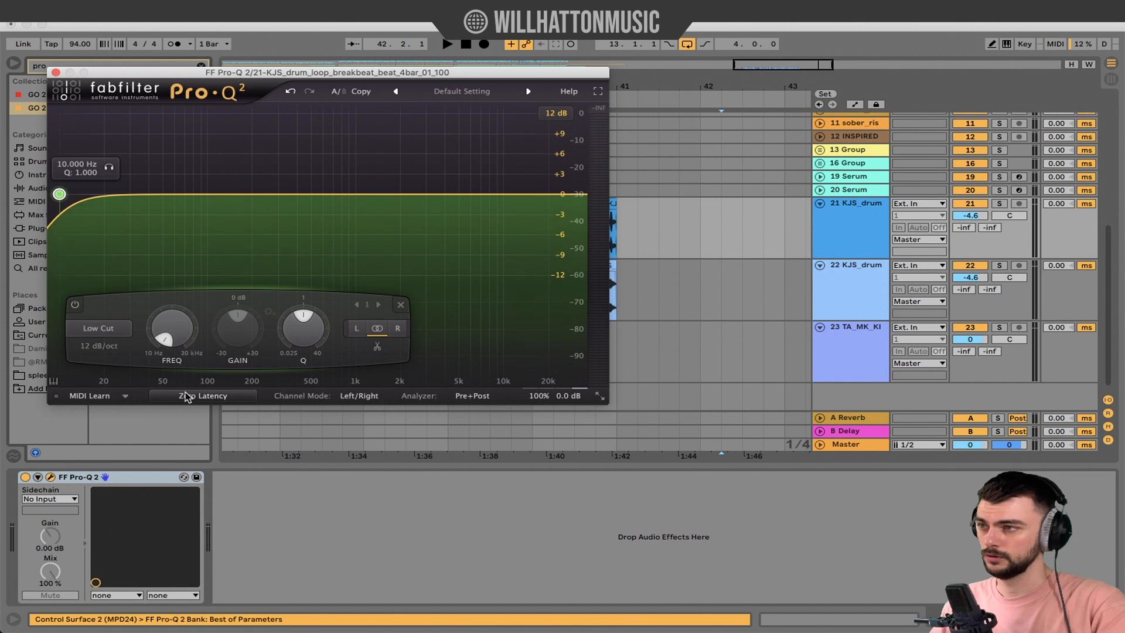
left_click(206, 395)
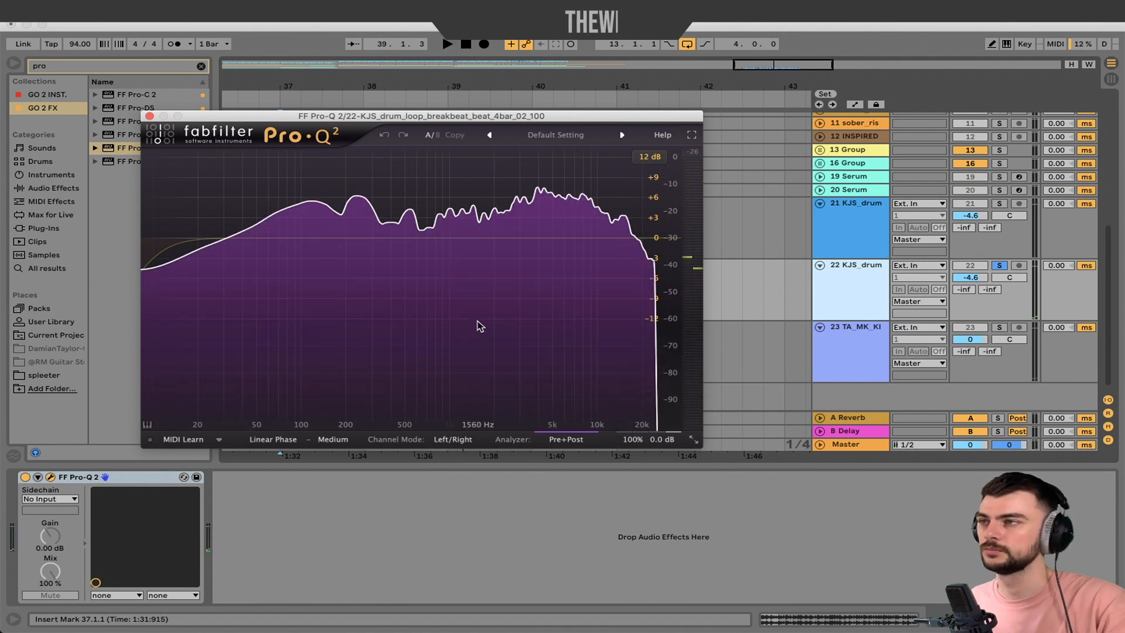
- Shape the upper bands: high cut near 3 kHz, dips at 700 Hz and 2.7 kHz, 3 dB lift at 1.25 kHz
left_click(651, 237)
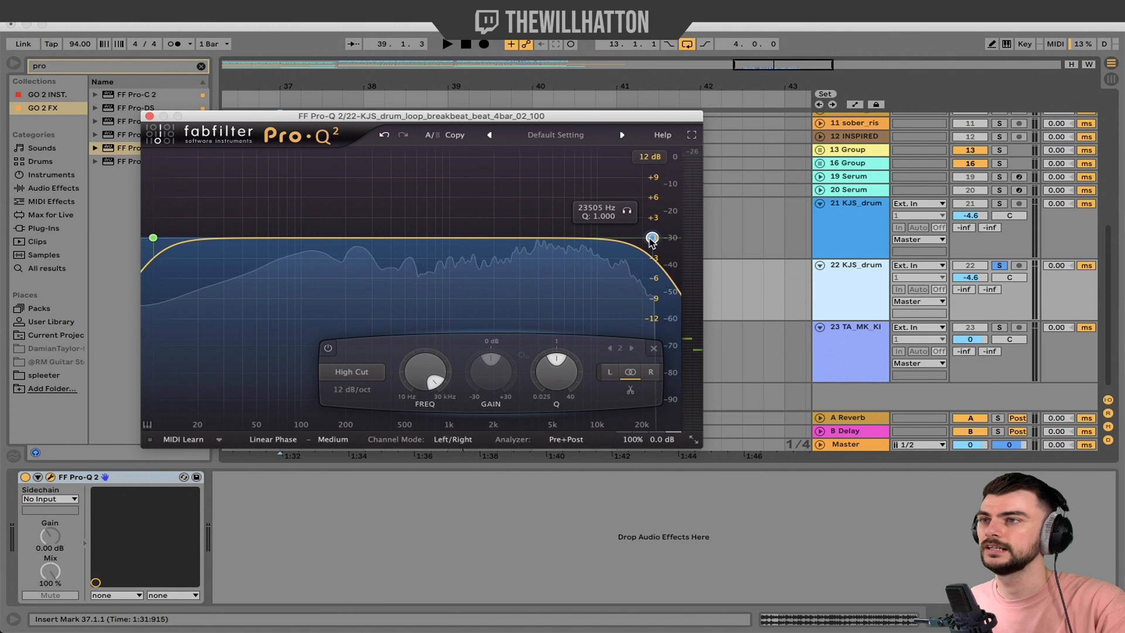
left_click_drag(651, 238, 641, 238)
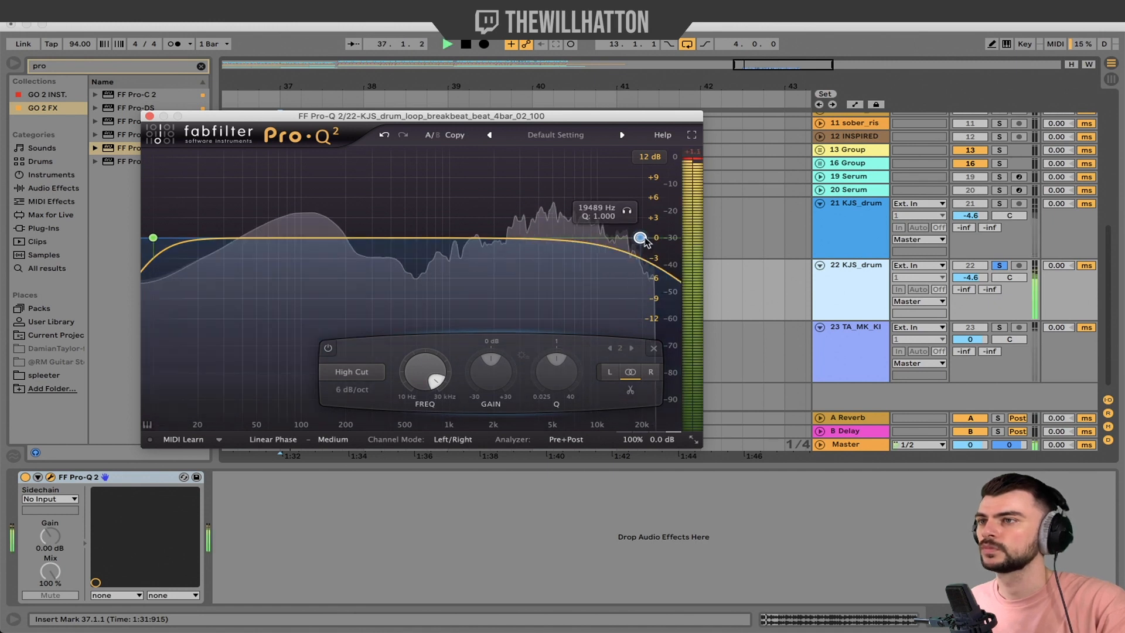
left_click_drag(639, 237, 551, 237)
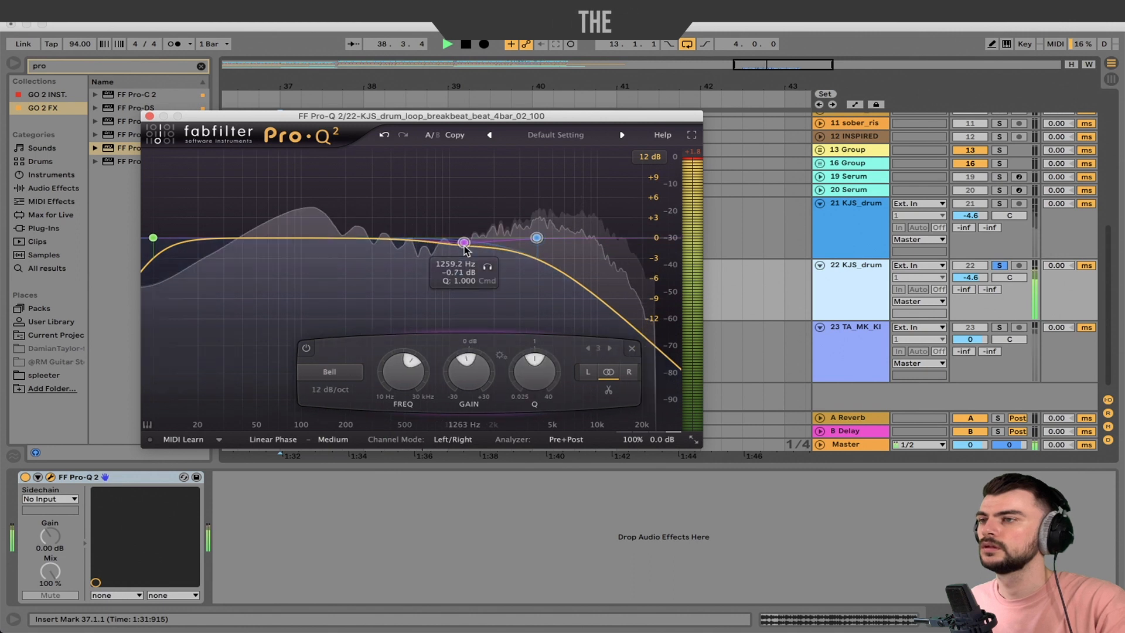
left_click_drag(463, 243, 514, 271)
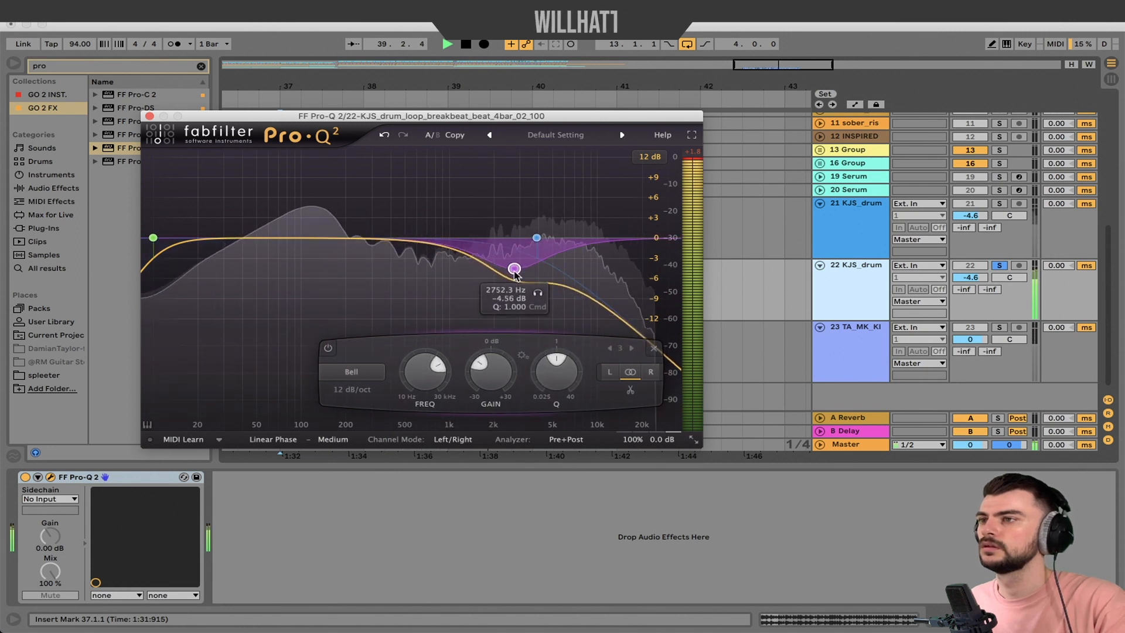
left_click_drag(514, 270, 423, 241)
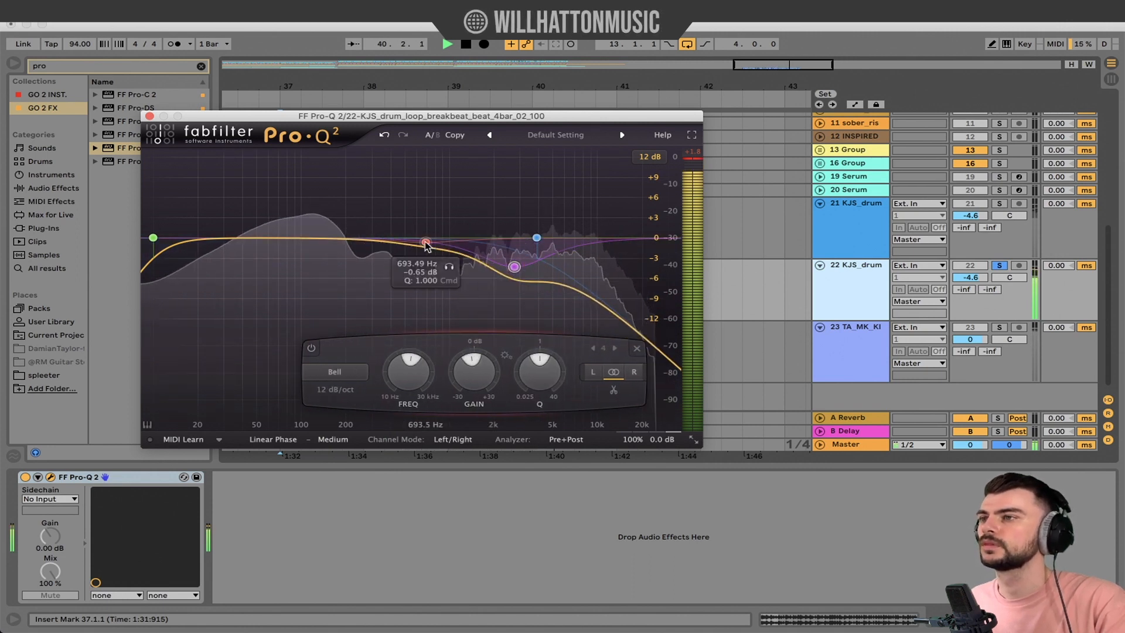
left_click_drag(423, 242, 472, 203)
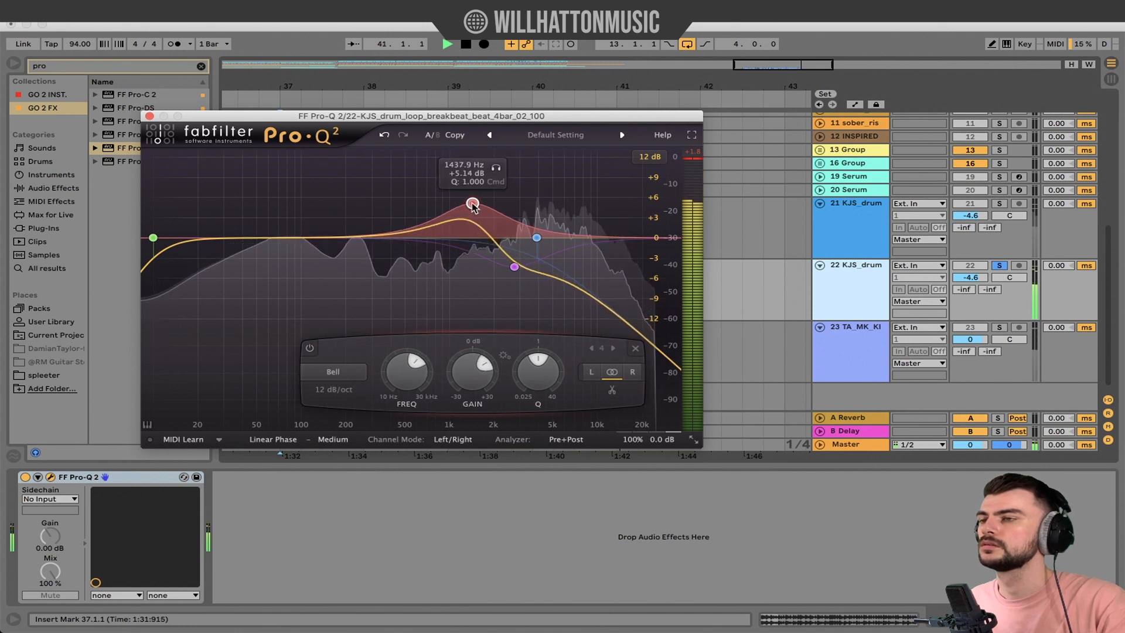
left_click_drag(471, 203, 463, 218)
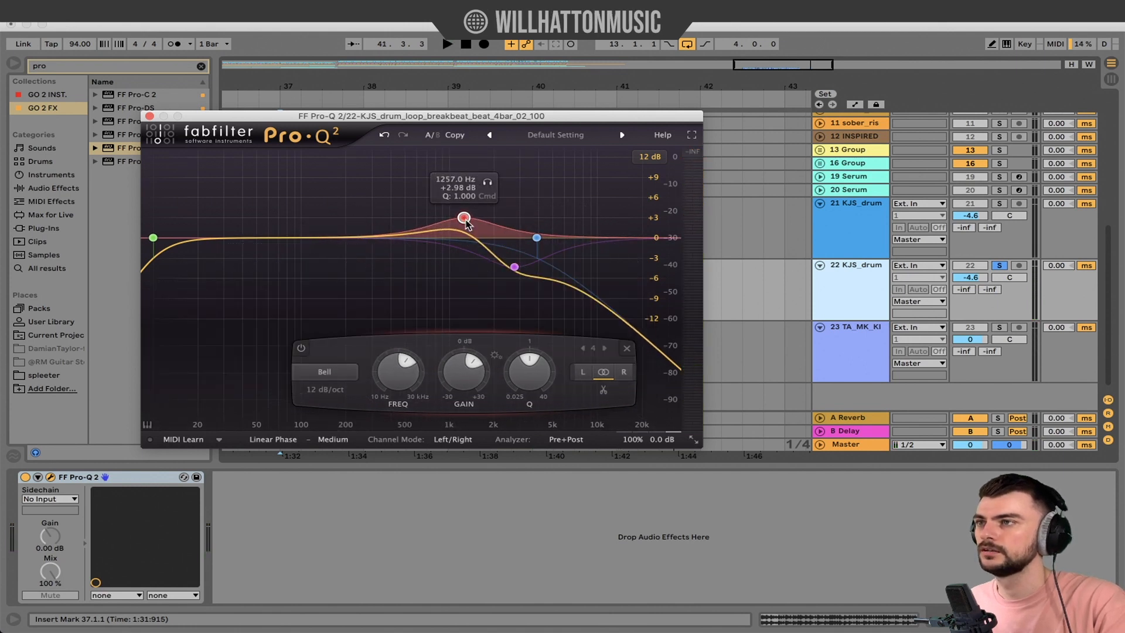
- Add a dip around 260–500 Hz, raise the low cut to about 100 Hz and cut 4 dB near 2.7 kHz
left_click(446, 43)
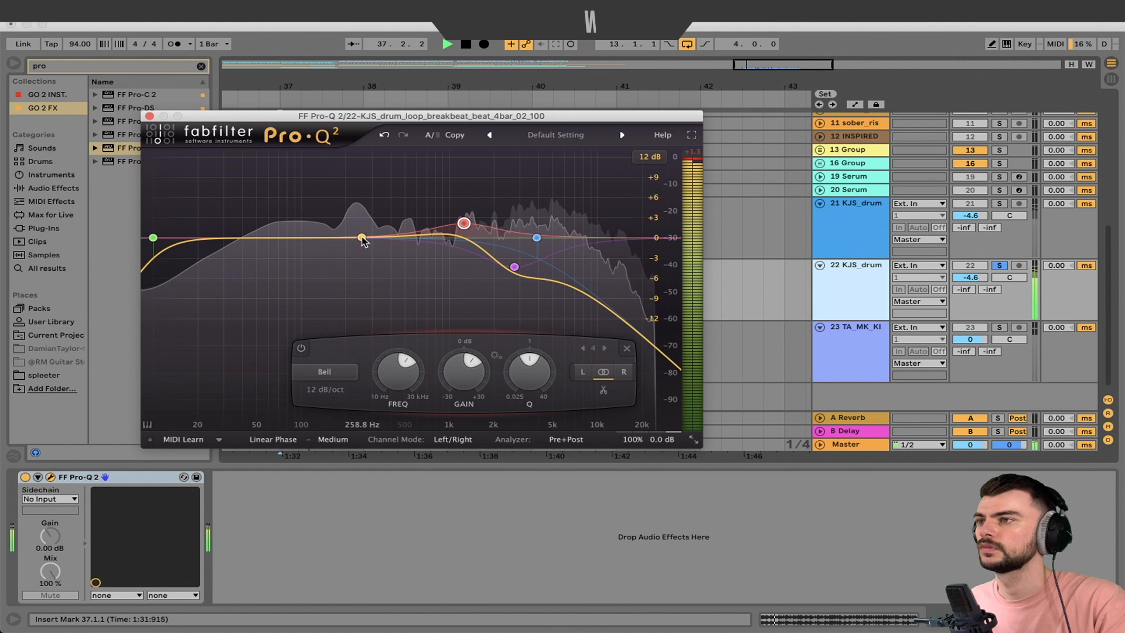
left_click_drag(361, 238, 405, 291)
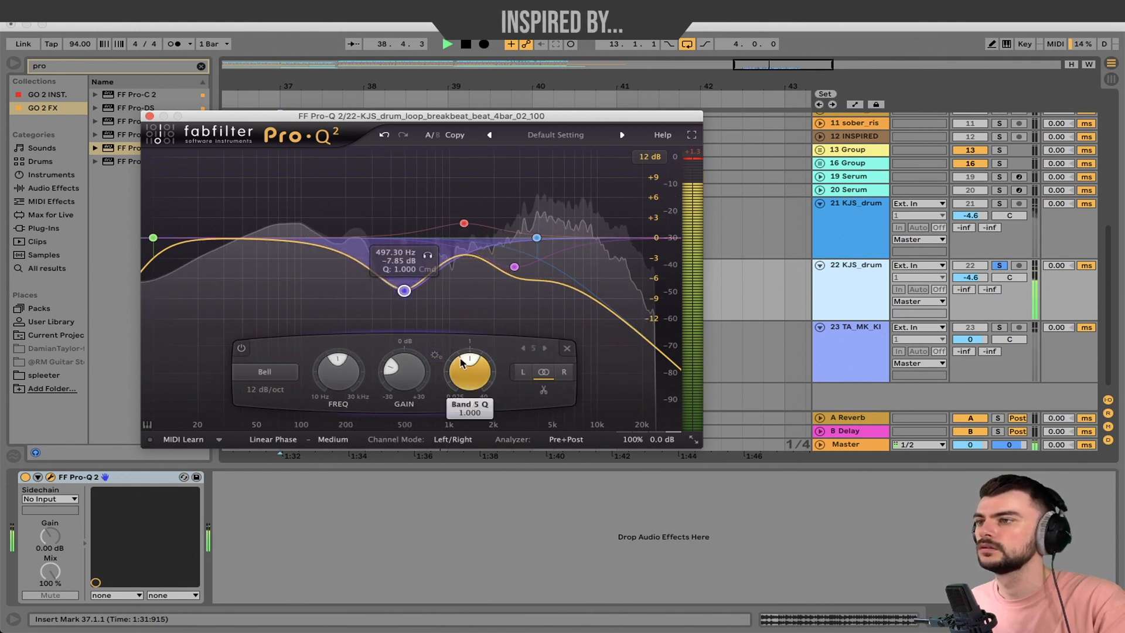
left_click_drag(469, 372, 468, 351)
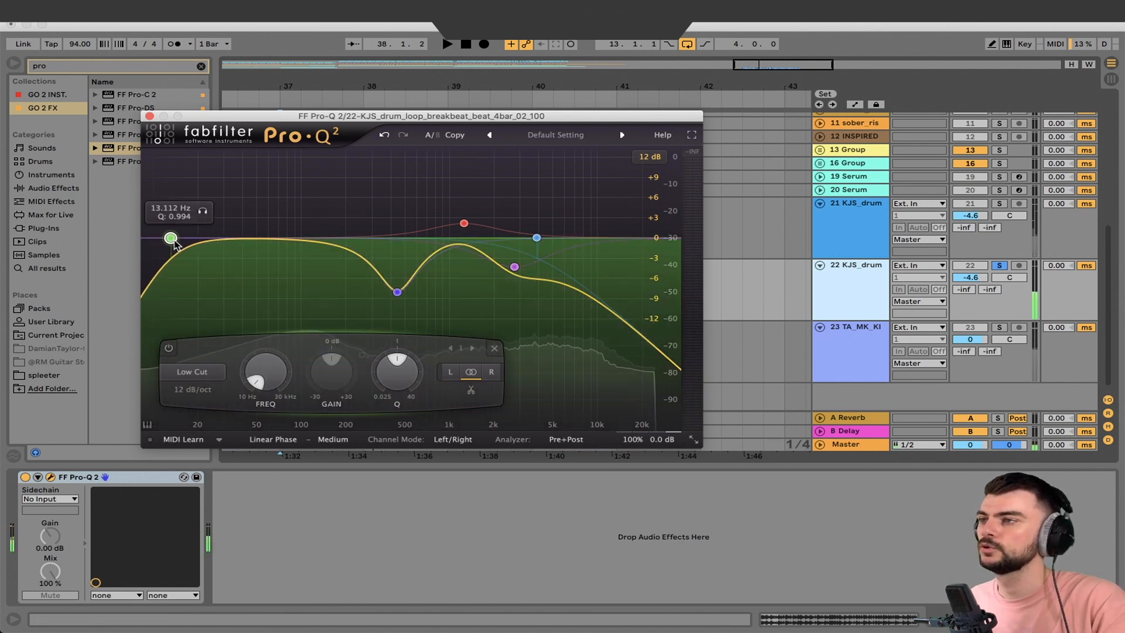
left_click_drag(170, 238, 301, 241)
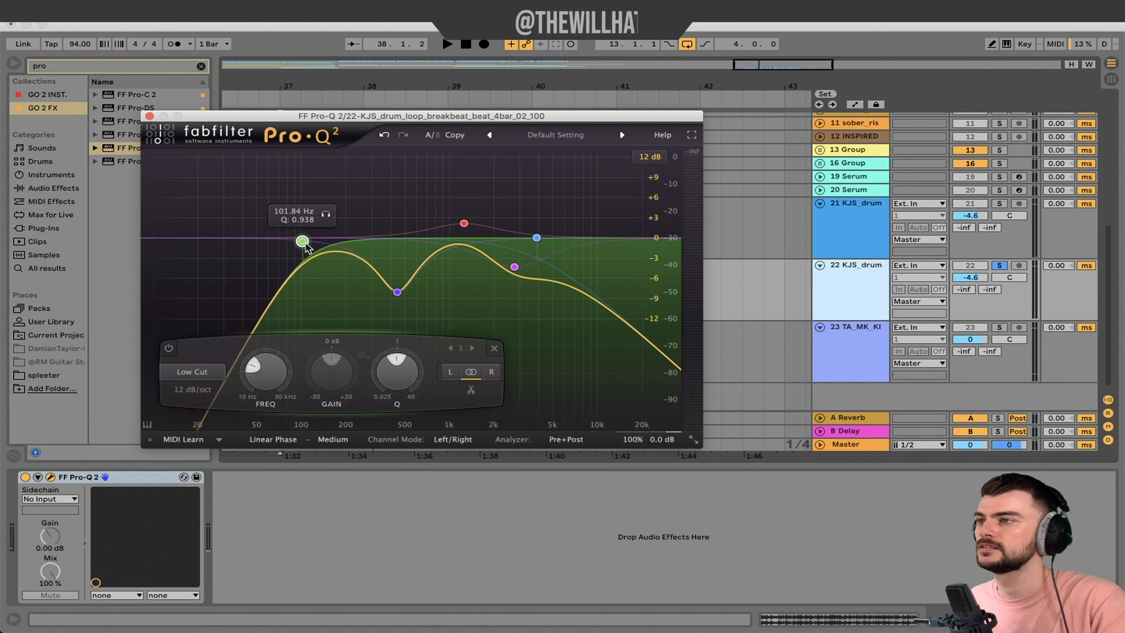
left_click_drag(301, 242, 302, 241)
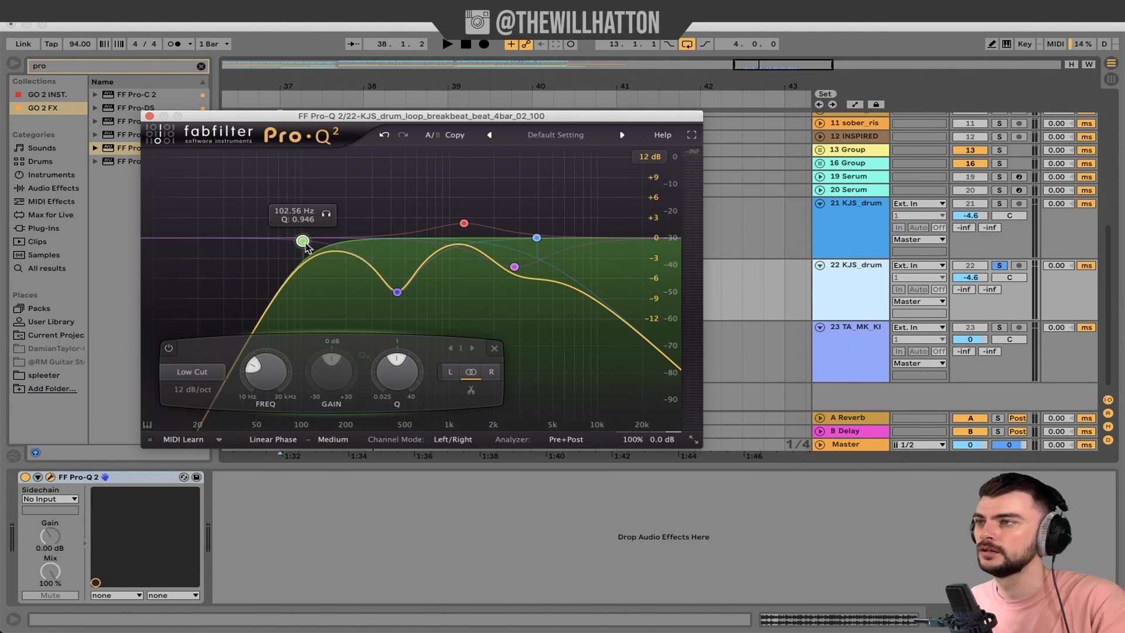
left_click_drag(396, 292, 396, 292)
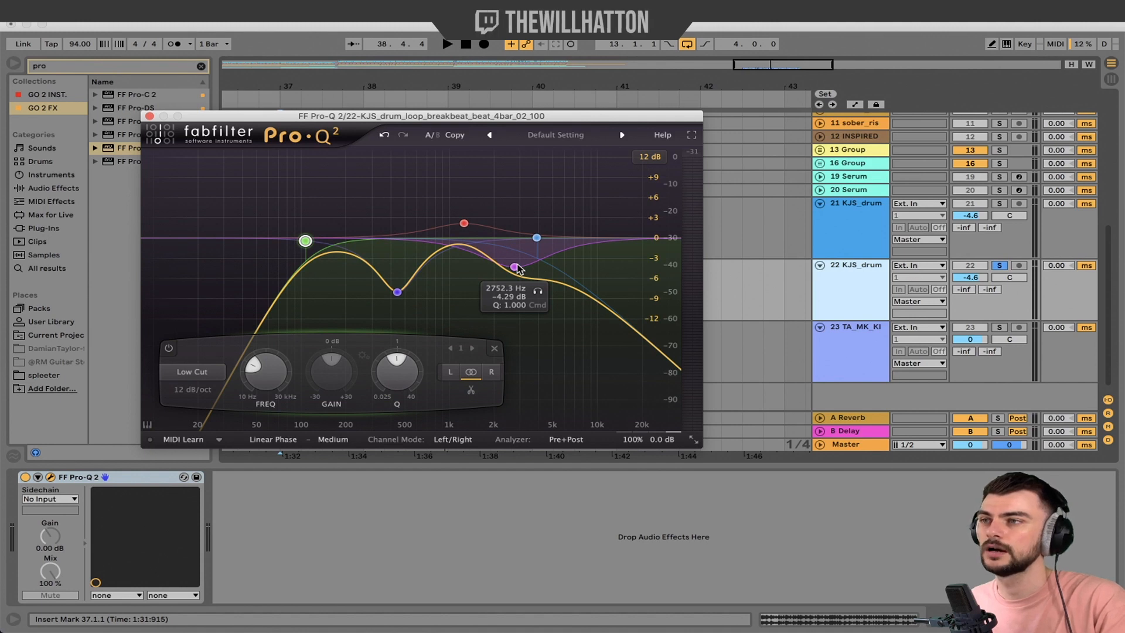
left_click_drag(516, 267, 536, 238)
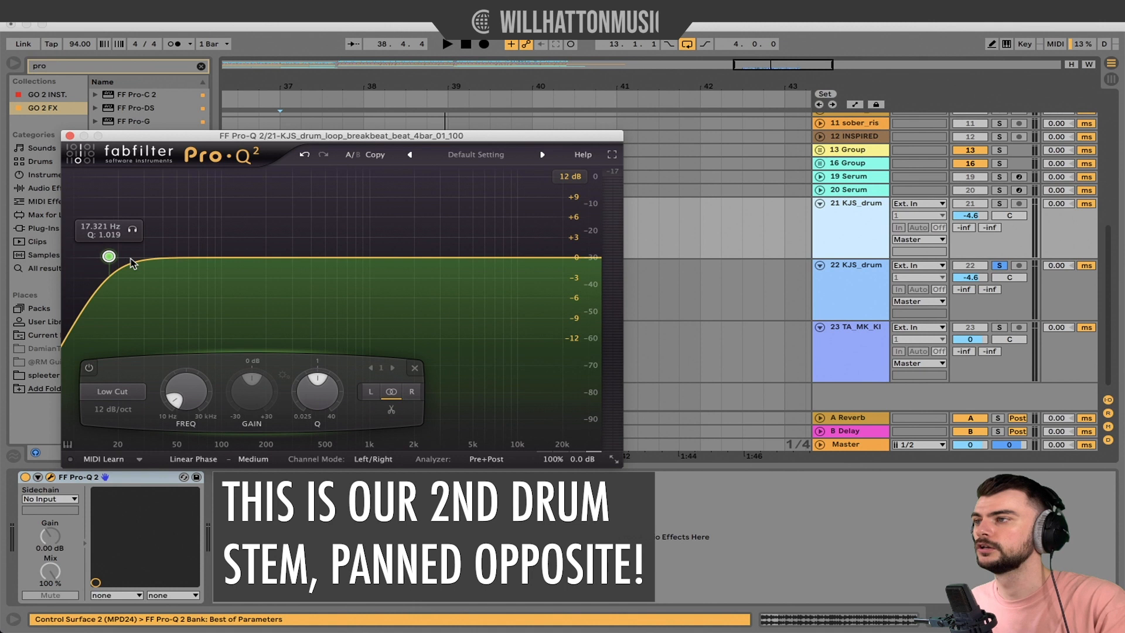
- Set the first stem's EQ: low cut ~100 Hz, -1 dB at 775 Hz, -2 dB at 2 kHz, +2 dB at 2.7 kHz
left_click_drag(108, 256, 225, 258)
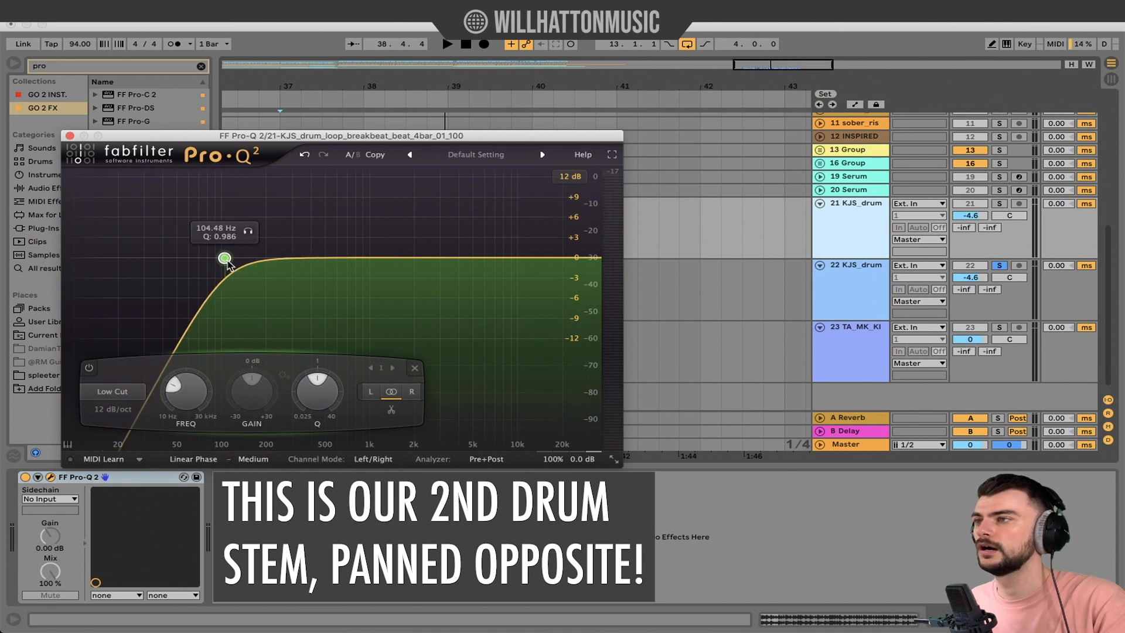
left_click_drag(225, 256, 222, 252)
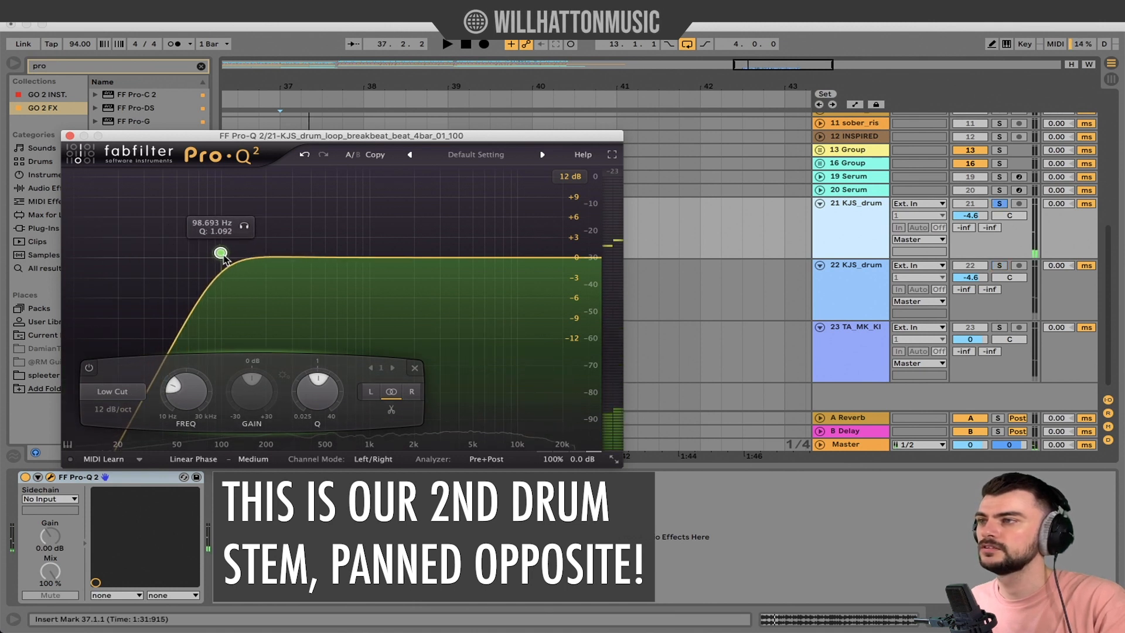
left_click_drag(221, 253, 223, 252)
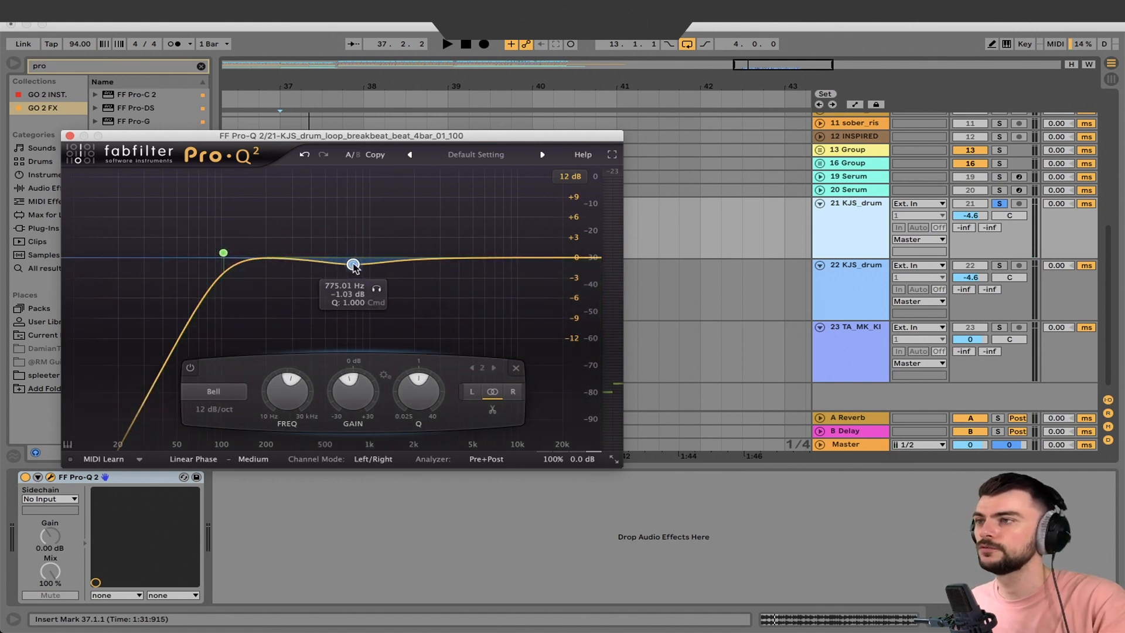
left_click_drag(352, 263, 319, 257)
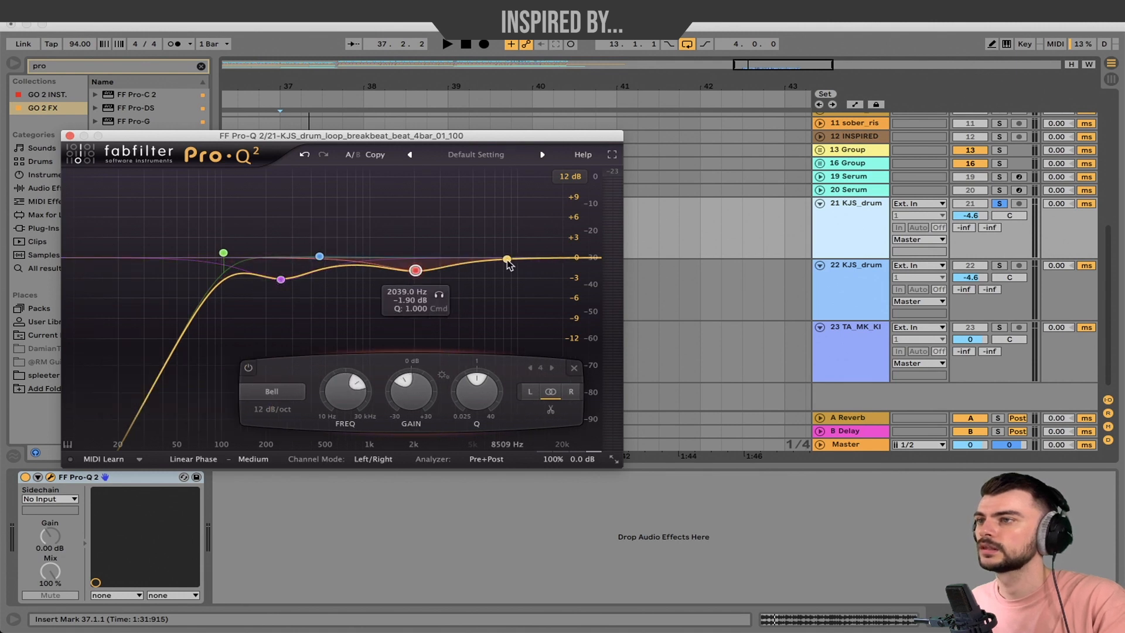
left_click_drag(506, 258, 463, 244)
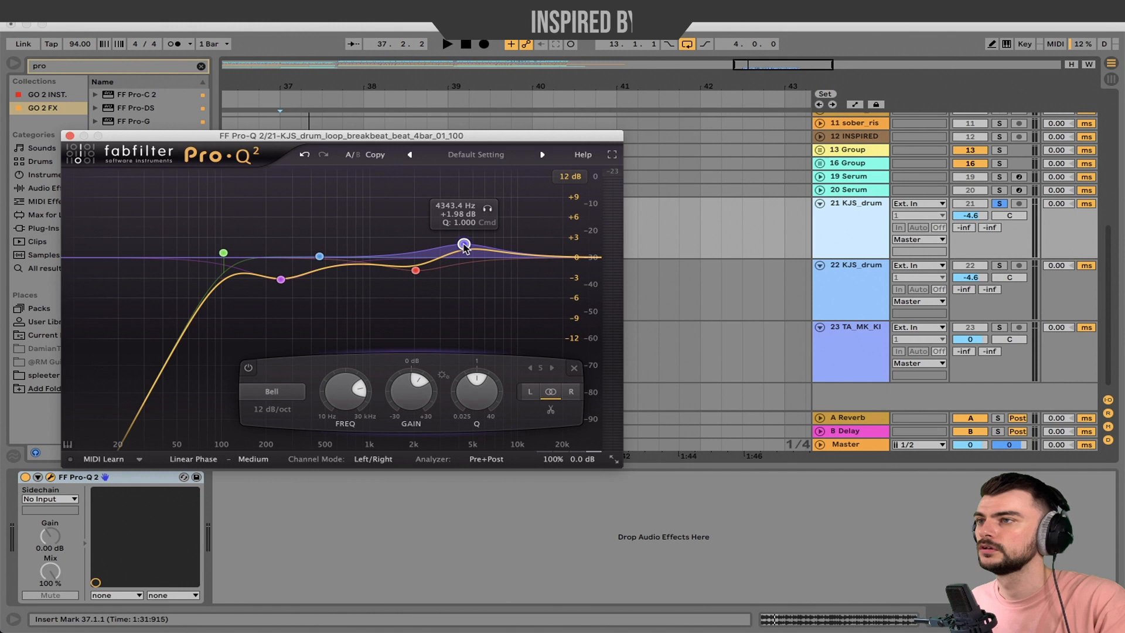
left_click_drag(463, 244, 433, 243)
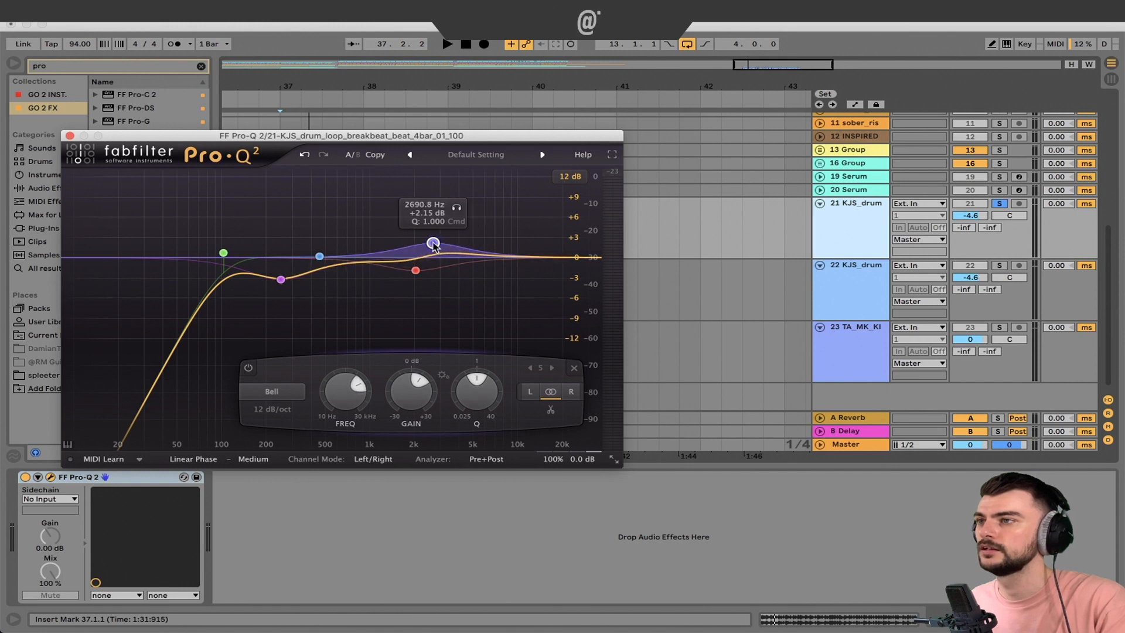
left_click_drag(434, 241, 432, 242)
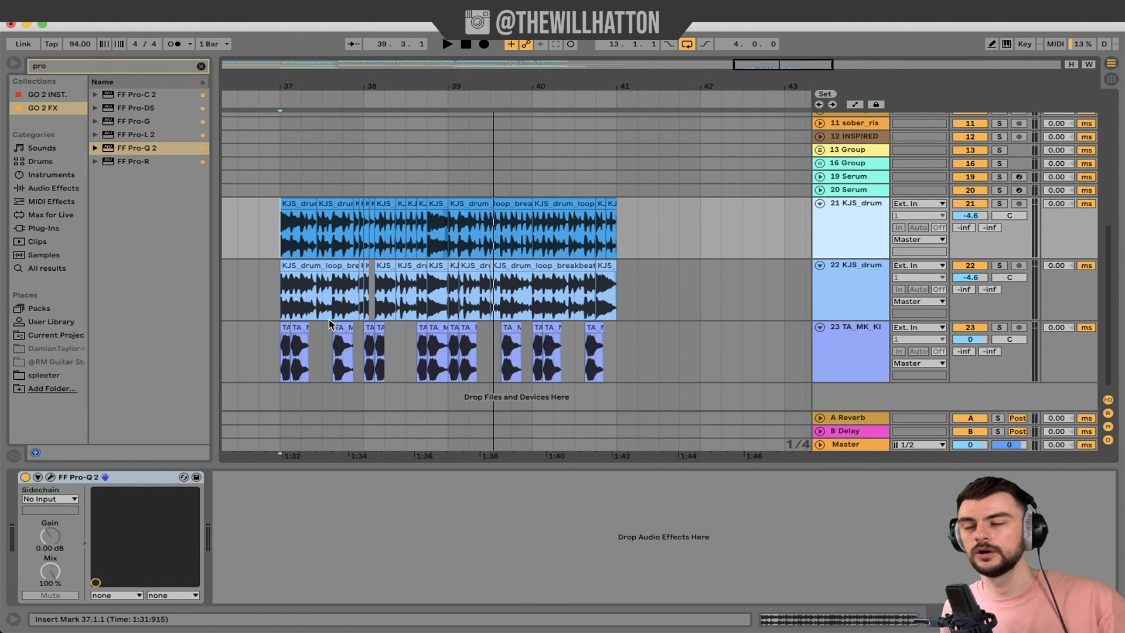
mouse_move(318, 287)
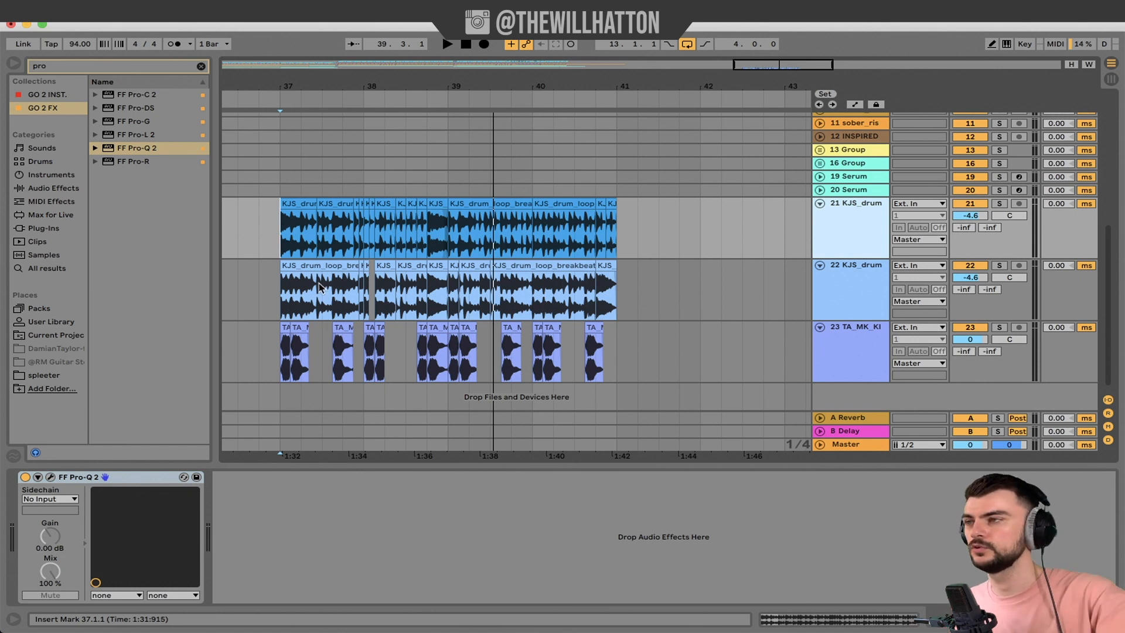
- Add a Utility after the stem's EQ with Balance about 25L and bring its Pro-Q 2 curve back up
type("utili")
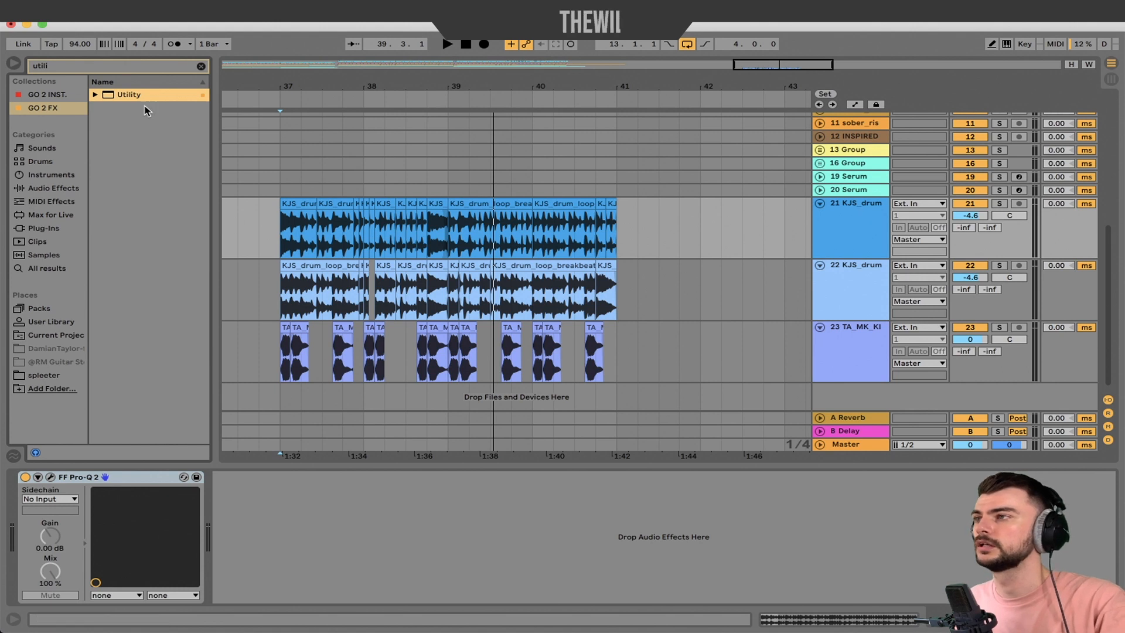
double_click(128, 94)
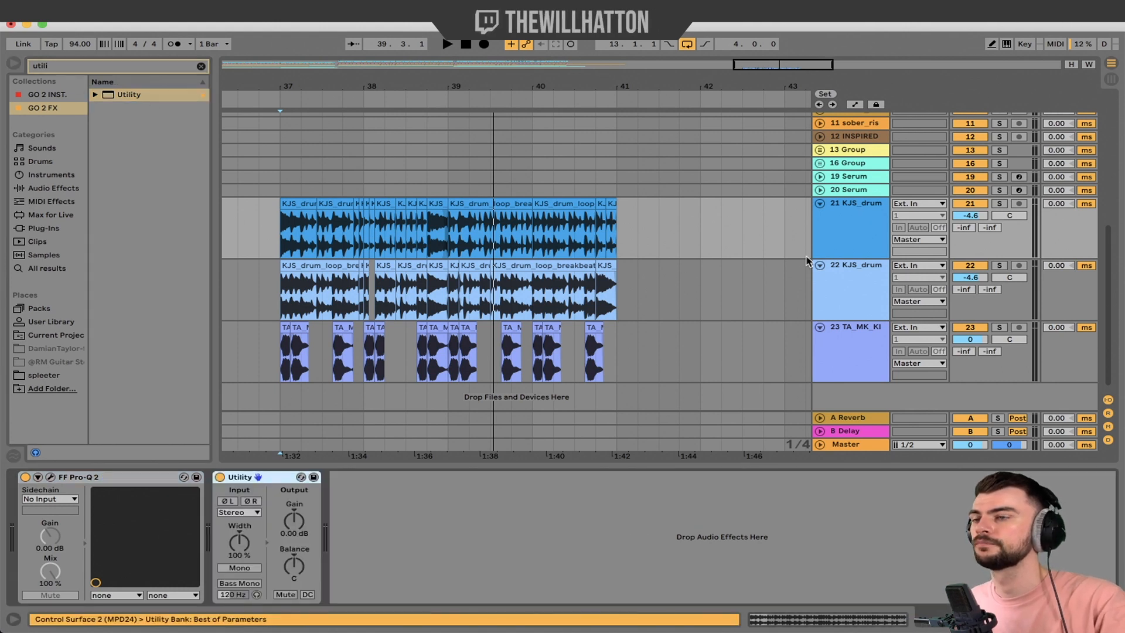
left_click(239, 567)
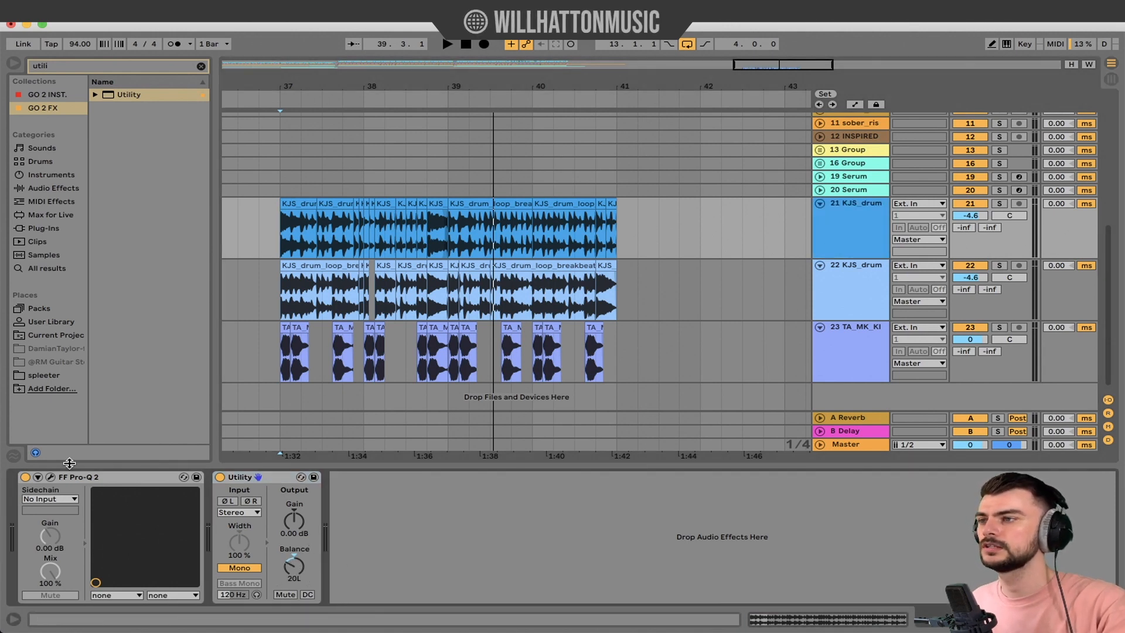
left_click(37, 477)
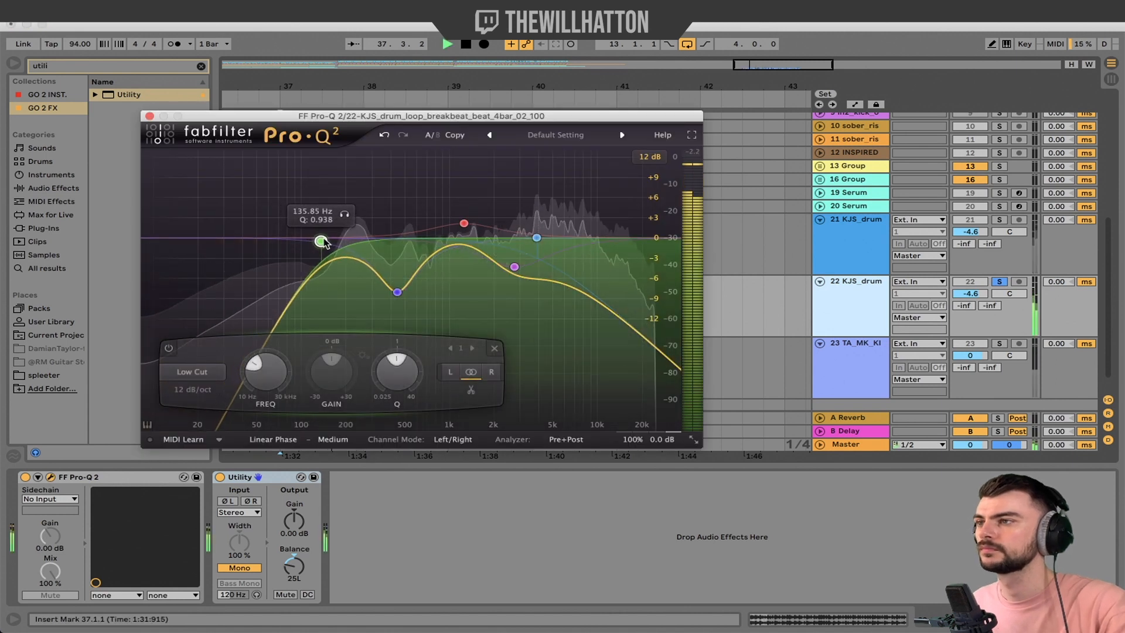
- Raise the second stem's low cut to about 177 Hz and close the EQ window
left_click_drag(321, 242, 338, 241)
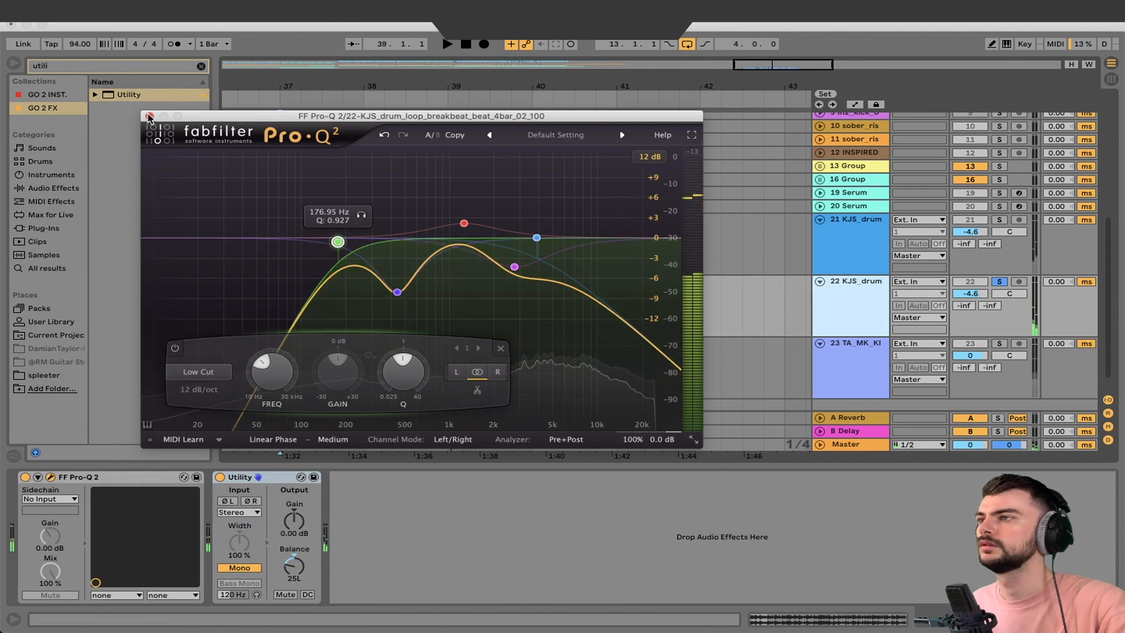
left_click(149, 116)
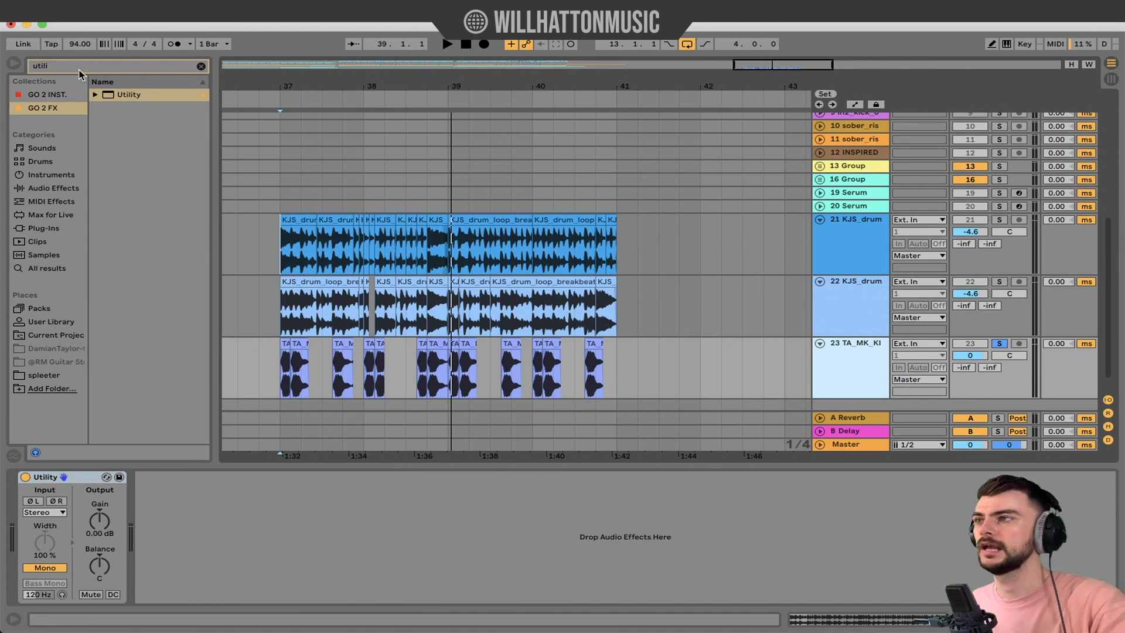
- Give the kick its own Pro-Q 2 with a raised low cut and an -11 dB bell cut near 350 Hz
type("pro")
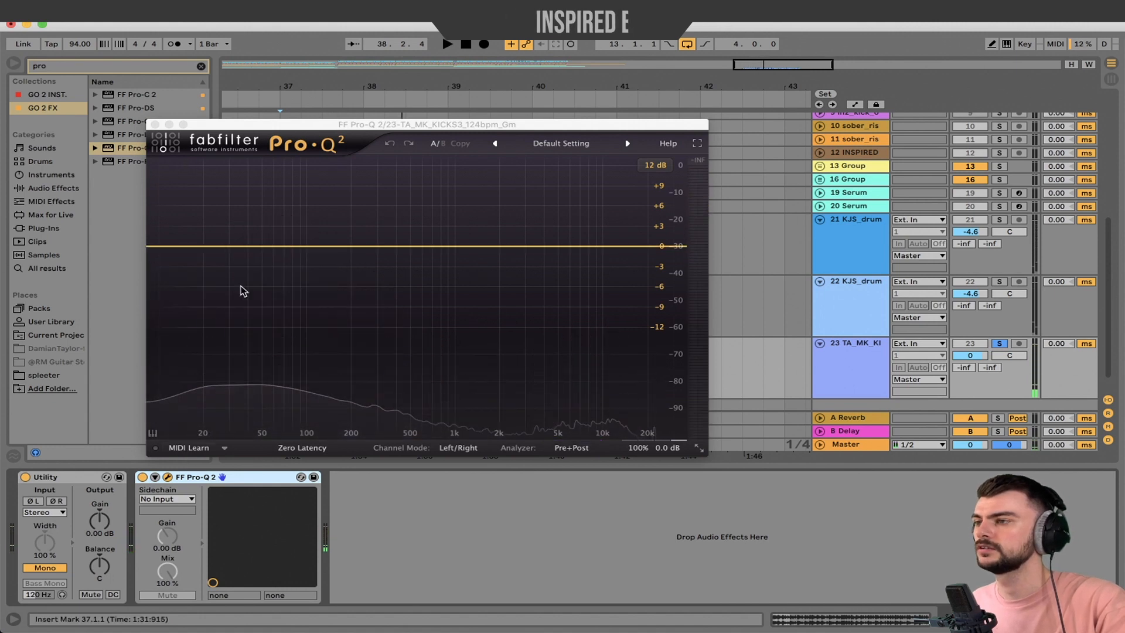
left_click(176, 246)
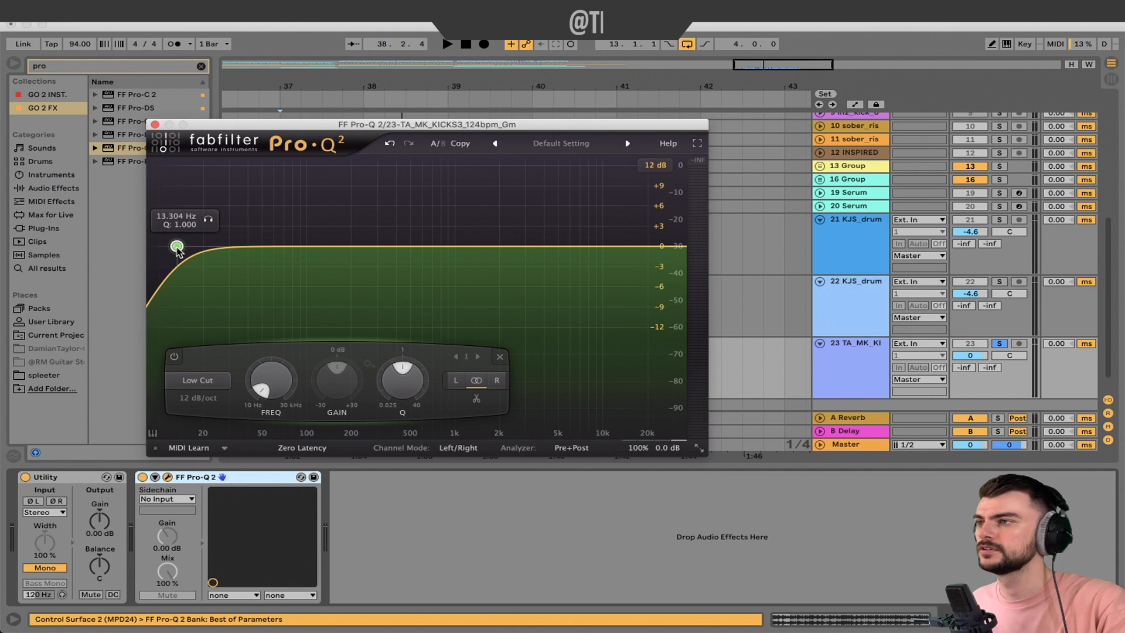
left_click_drag(177, 246, 220, 250)
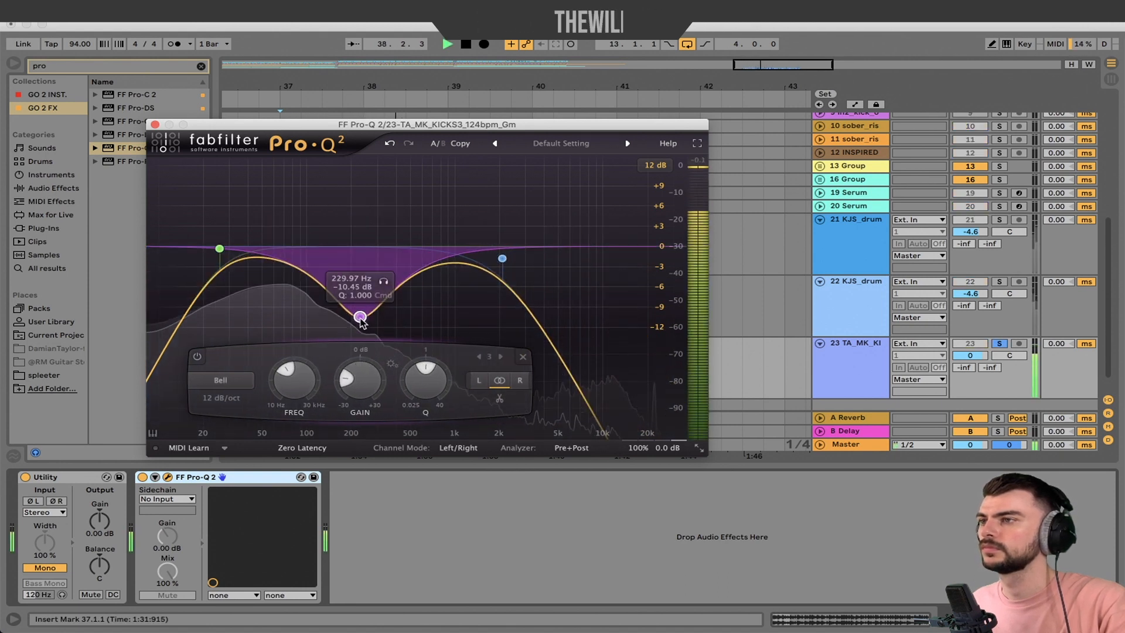
left_click_drag(360, 317, 388, 323)
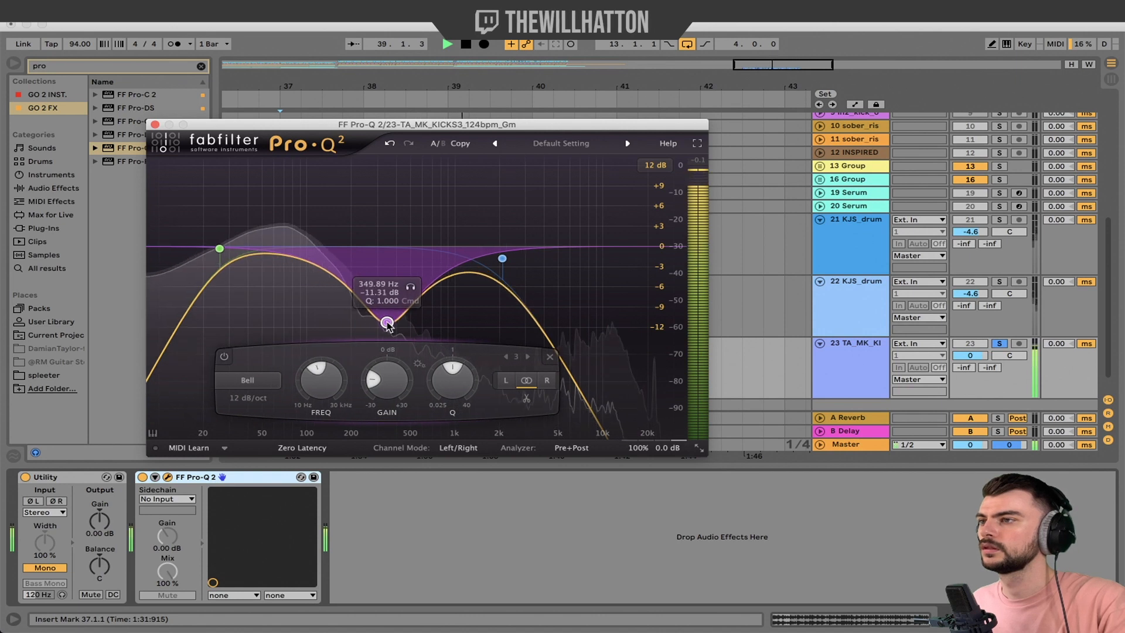
left_click_drag(385, 322, 410, 318)
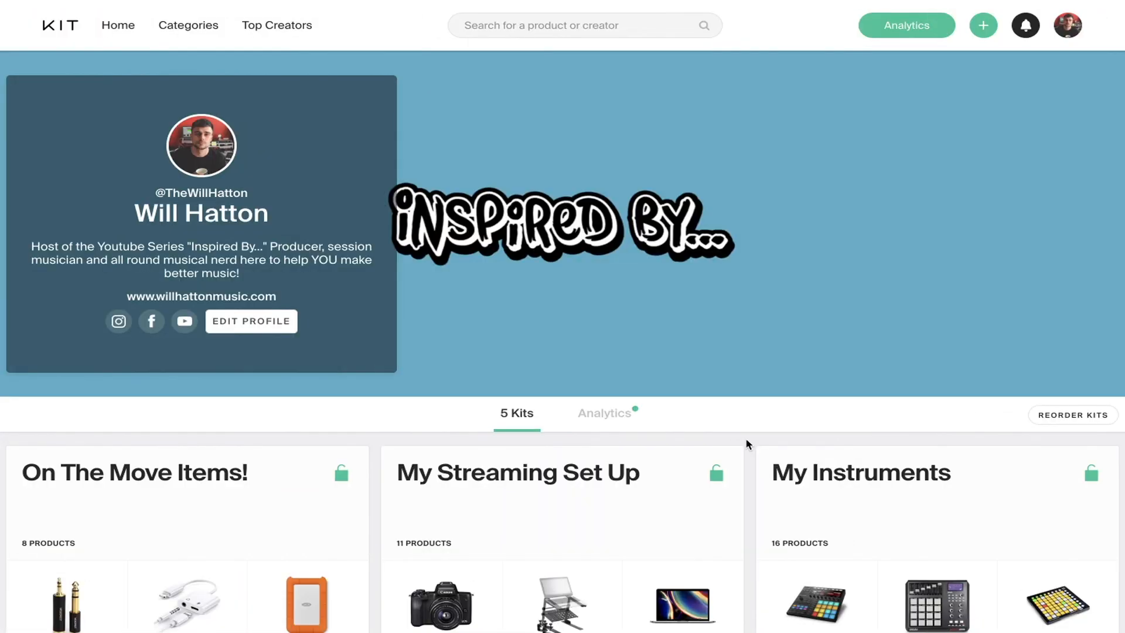
- Scroll the Kit.co profile and view the On The Move Items! portable gear list
scroll("down", 3)
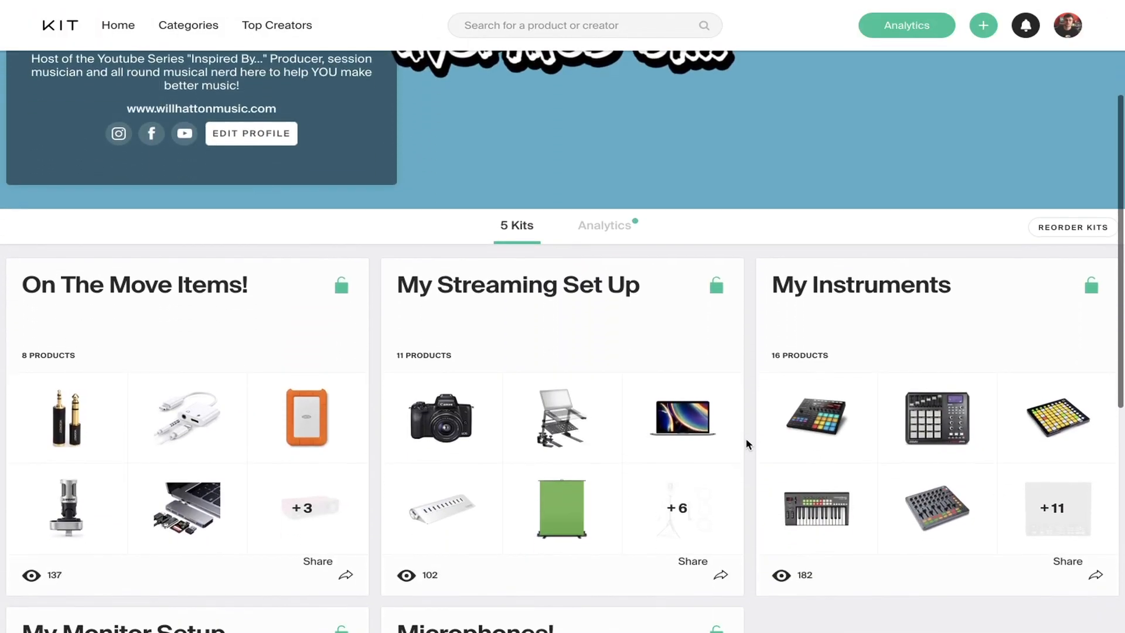
scroll("down", 3)
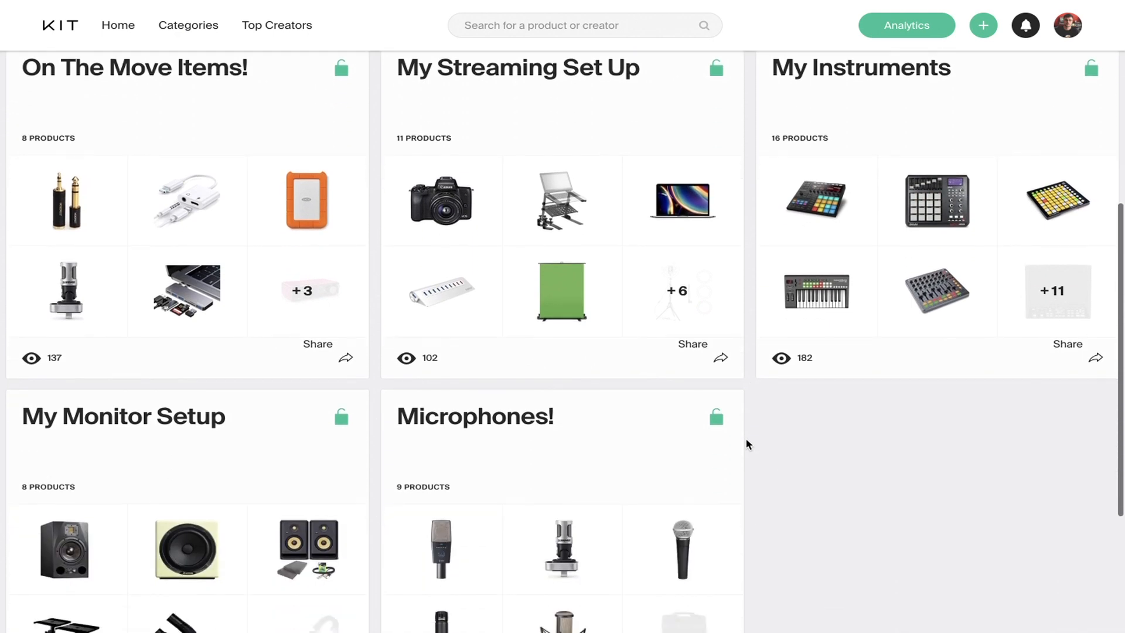
left_click(134, 67)
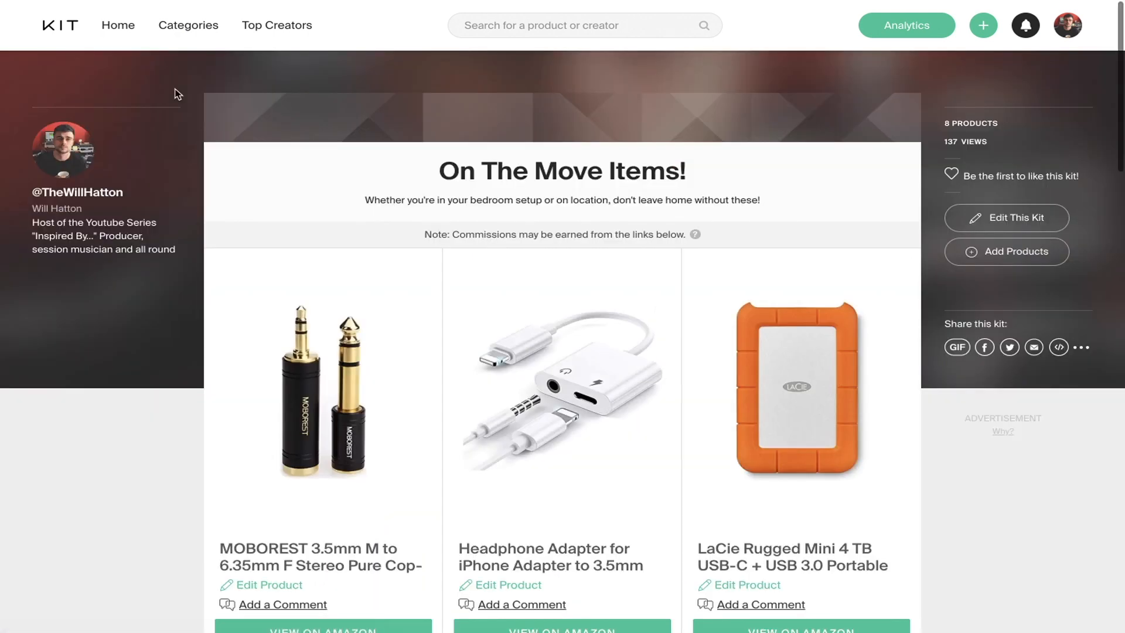
scroll("down", 3)
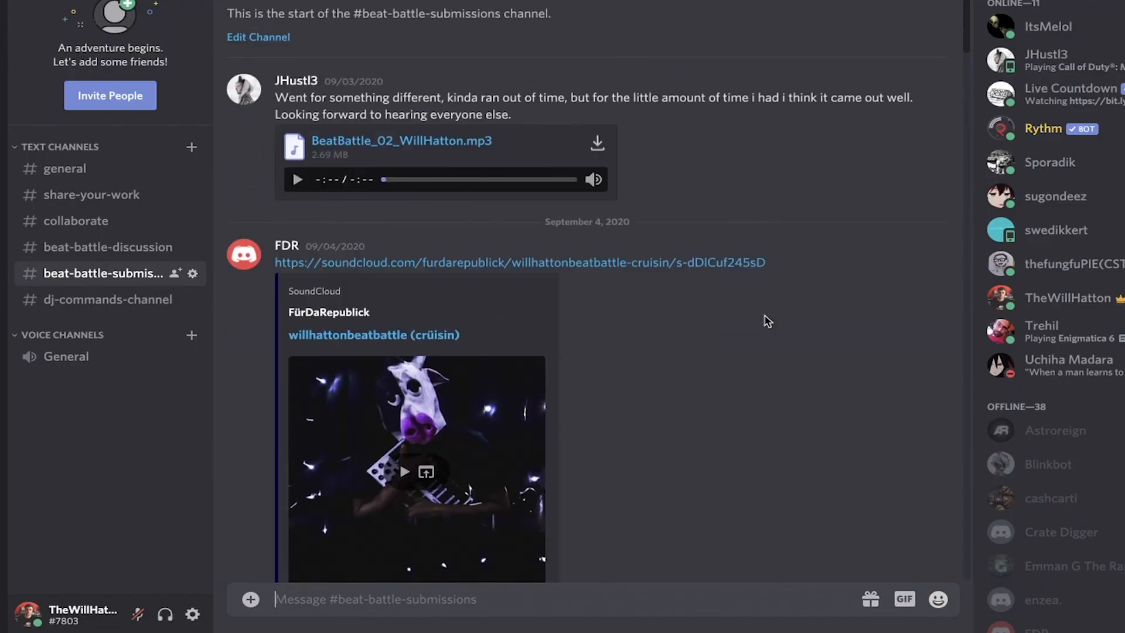
scroll("down", 3)
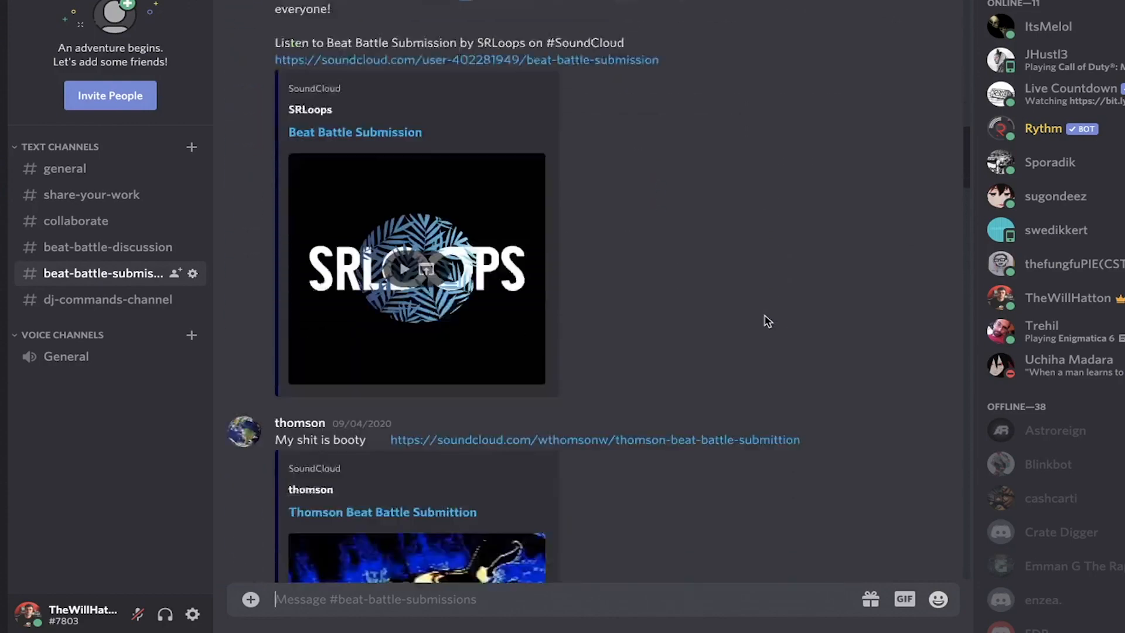
scroll("down", 3)
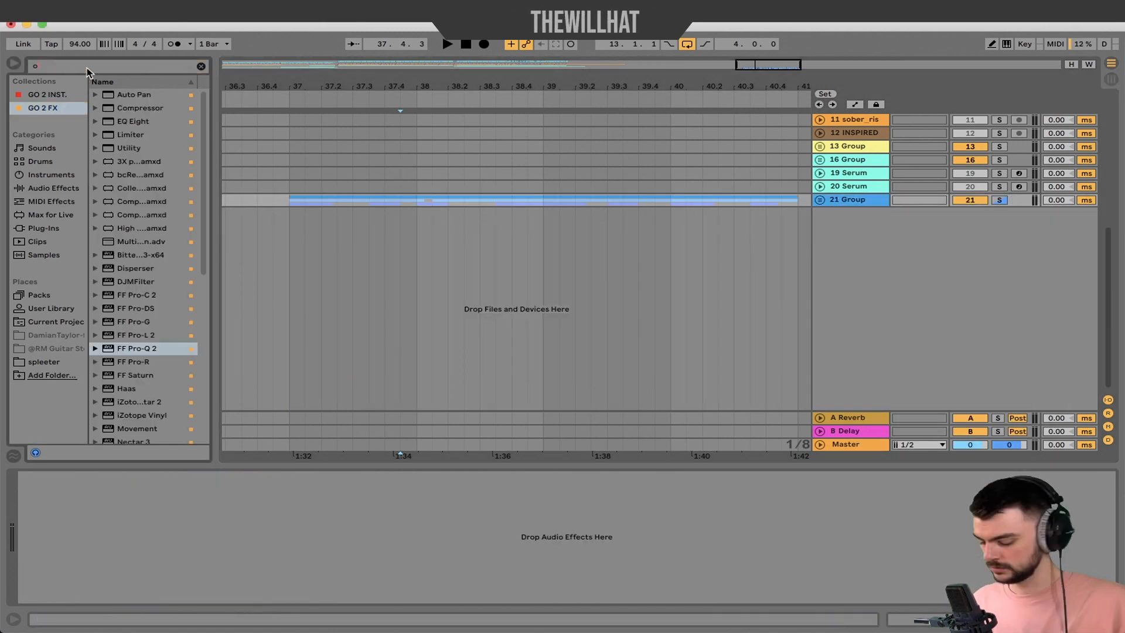
- Add OTT.adv to 21 Group via an 'ott' search and lower its Dnwd % knob to about 33%
type("ott")
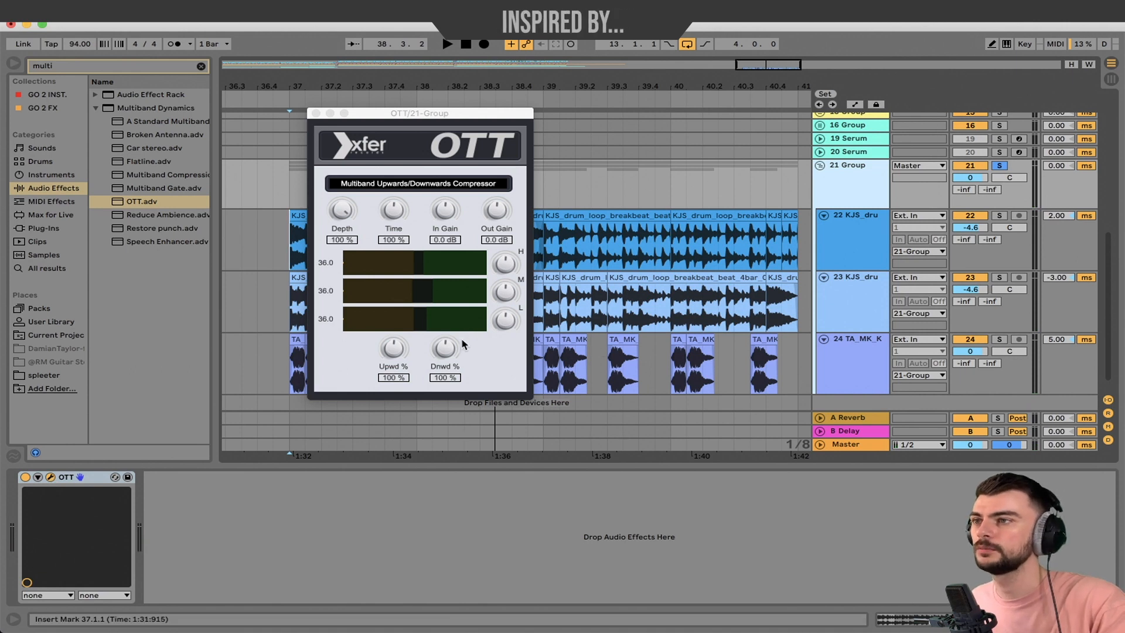
left_click_drag(444, 347, 445, 362)
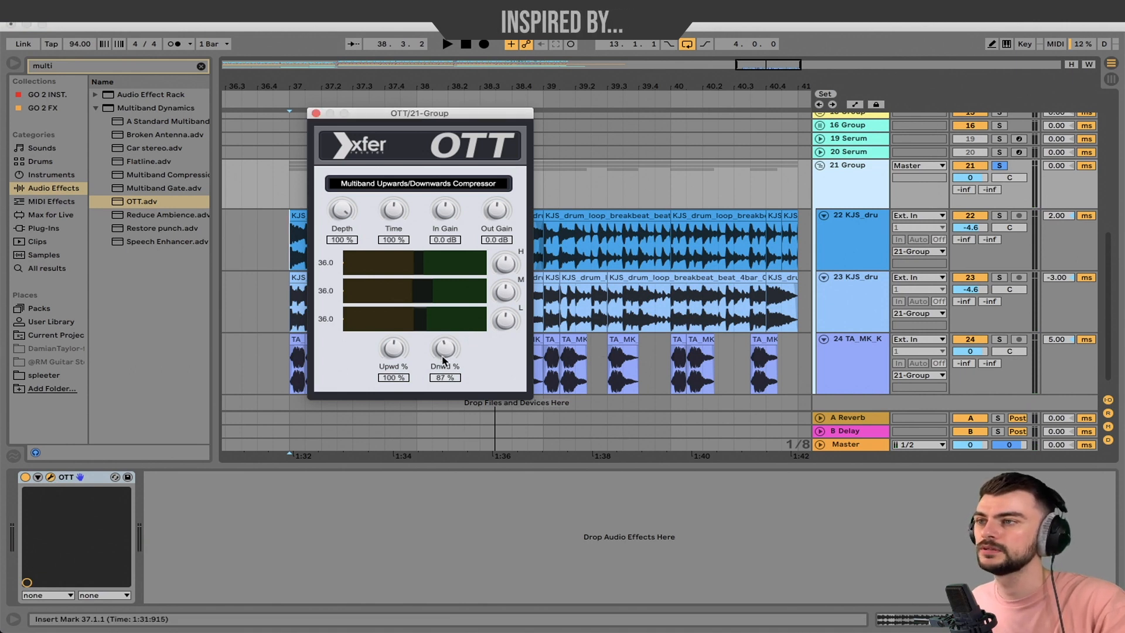
left_click_drag(444, 348, 444, 337)
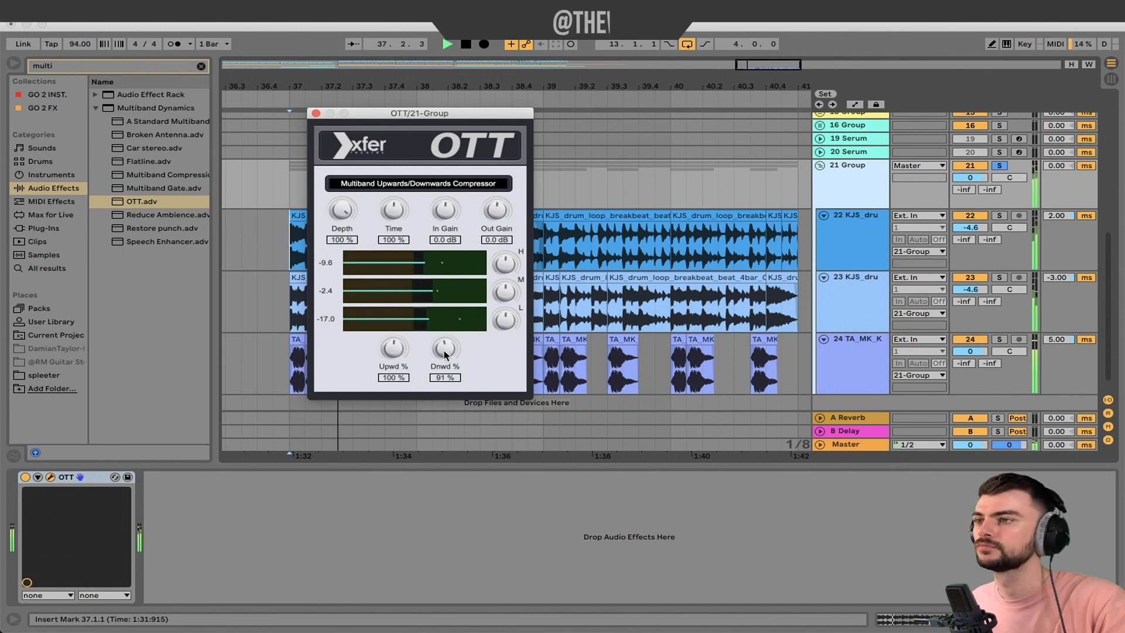
left_click_drag(444, 348, 444, 388)
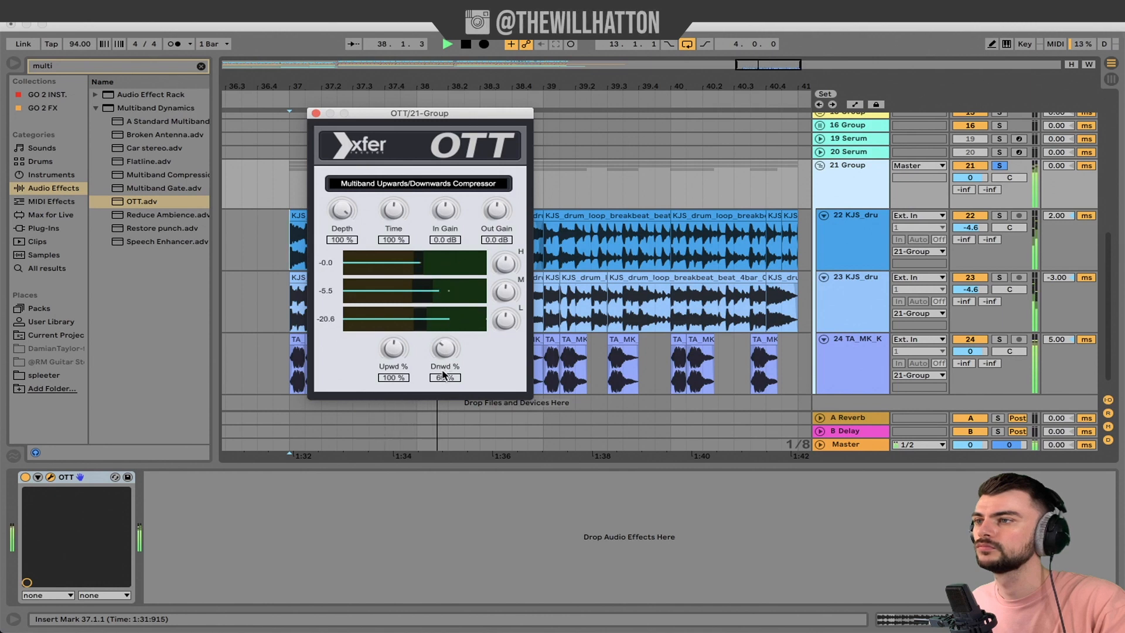
left_click_drag(444, 348, 445, 392)
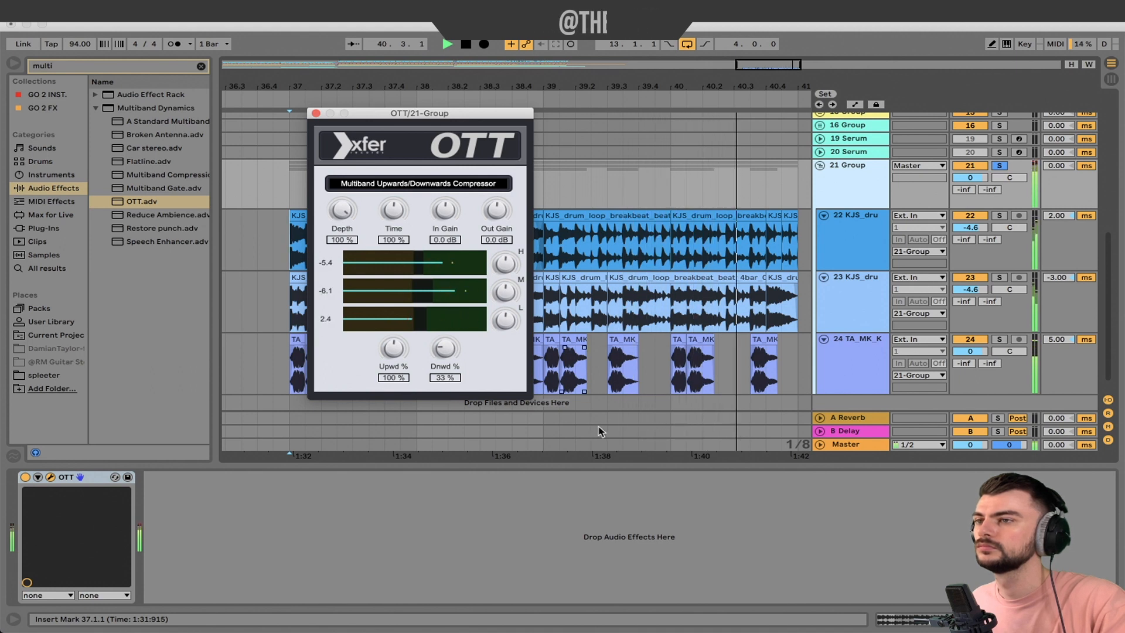
left_click(447, 43)
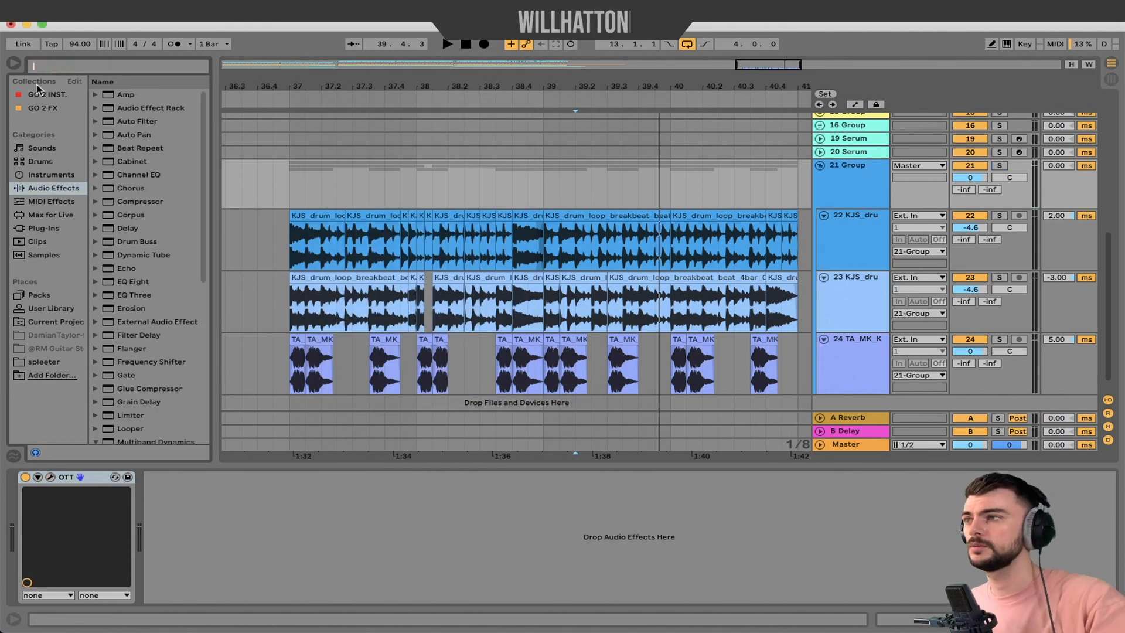
- Add DJMFilter after OTT on 21 Group via a 'dj' search and dismiss its window
left_click(47, 107)
type("dj")
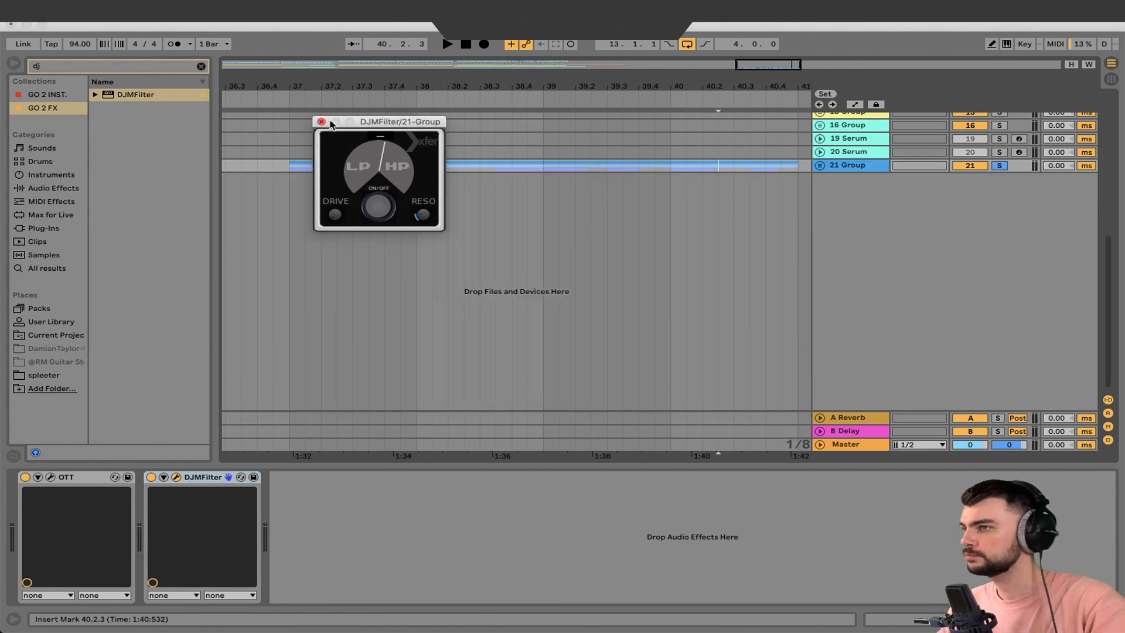
left_click(321, 120)
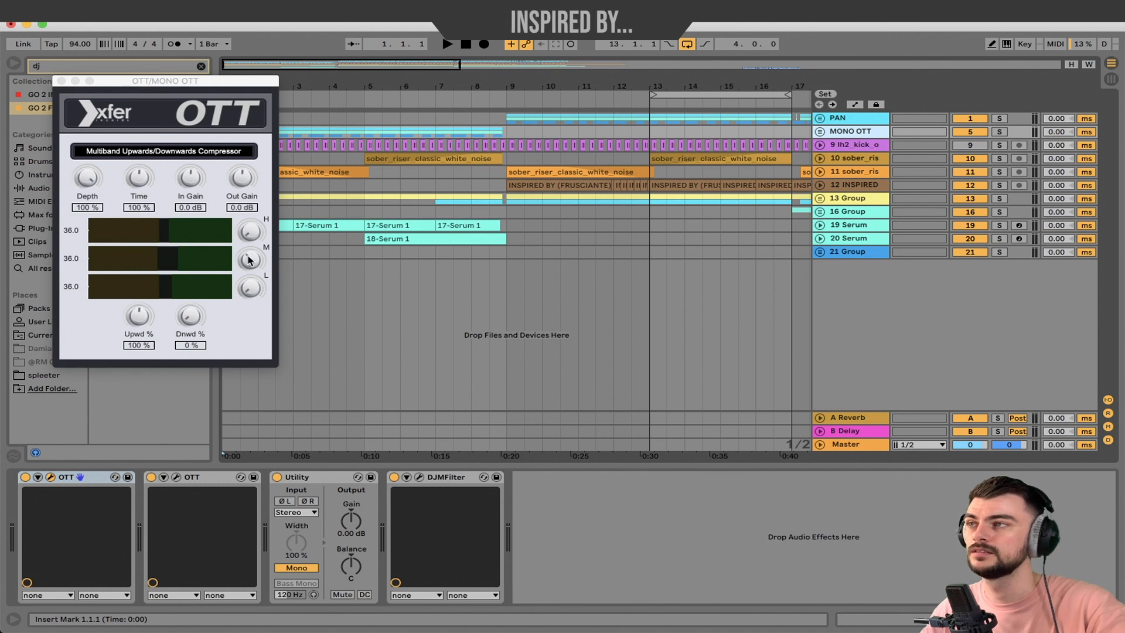
mouse_move(193, 311)
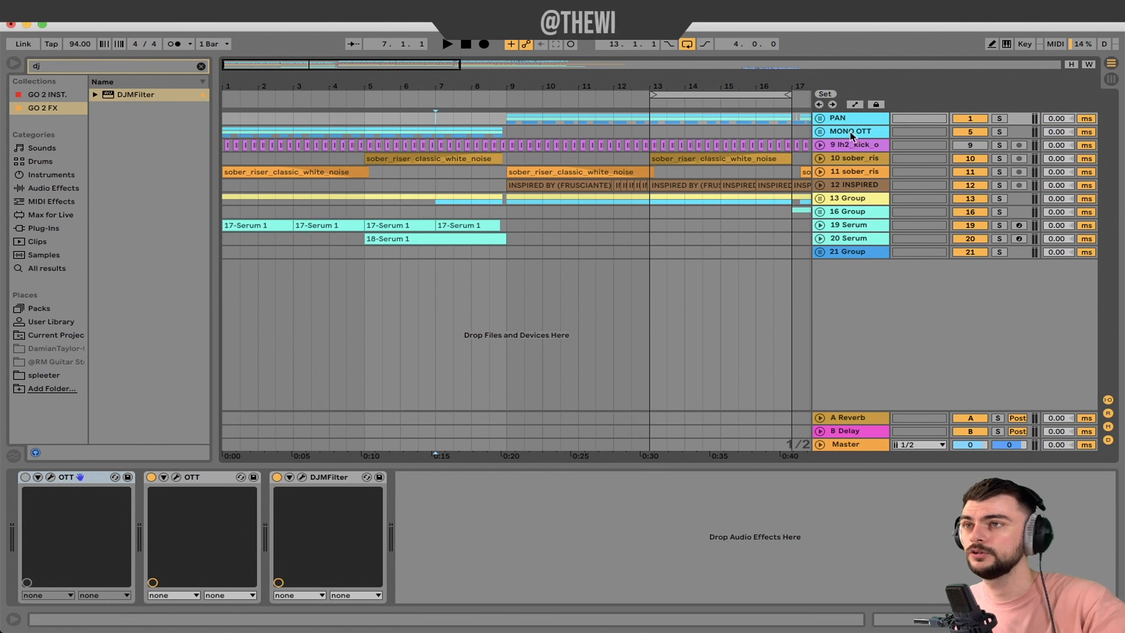
- Unfold MONO OTT, show its DJMFilter knob automation and shift an envelope point near bar 4
left_click(850, 131)
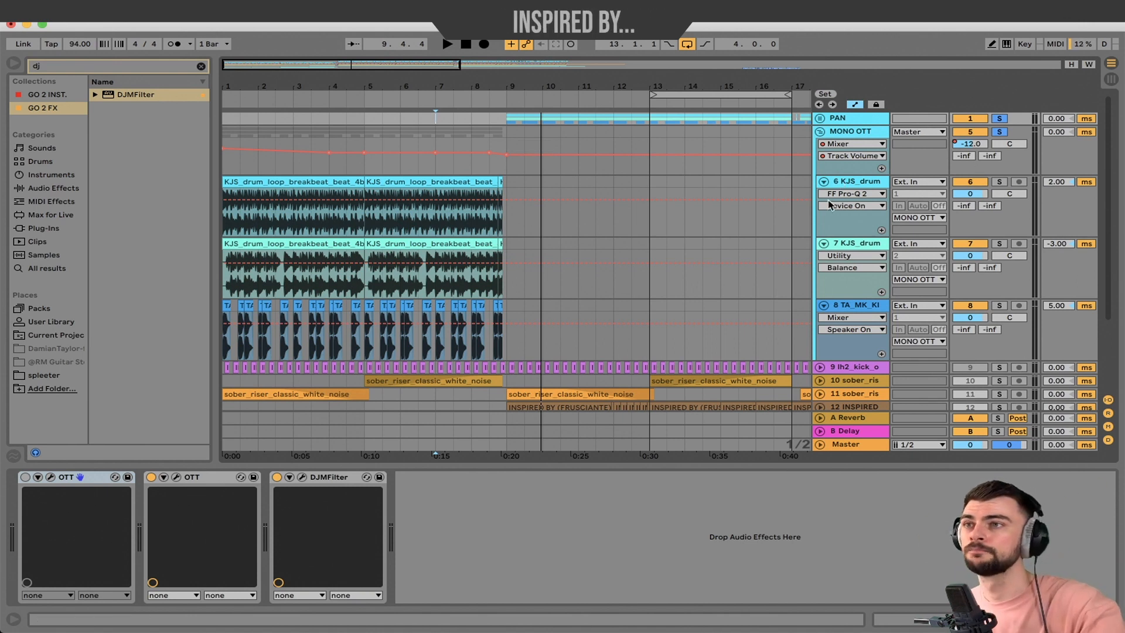
left_click(851, 156)
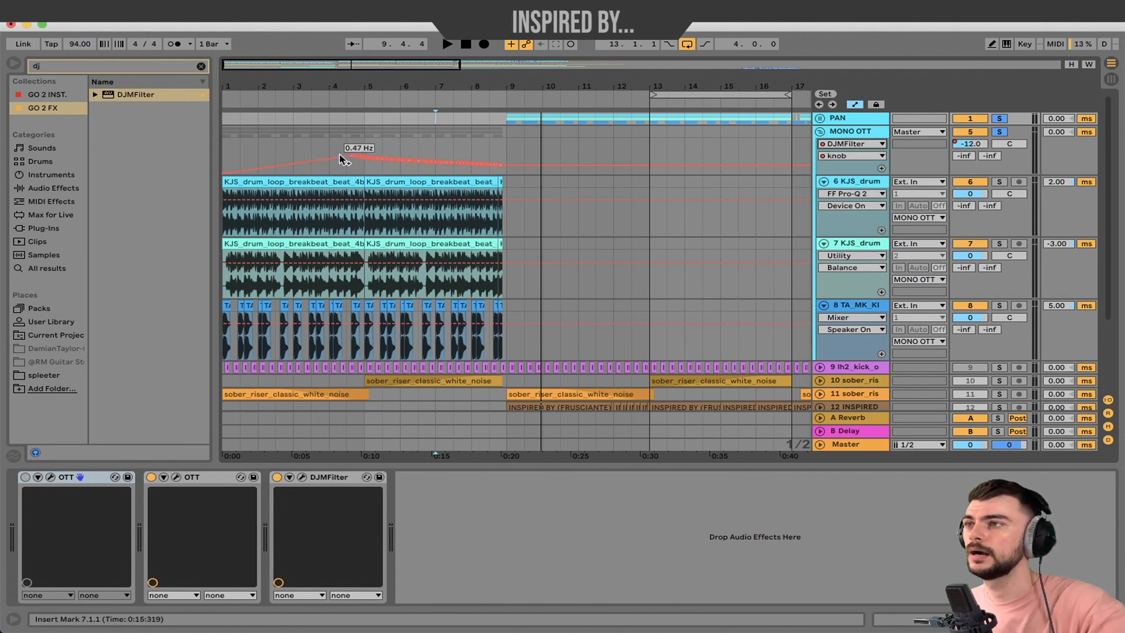
left_click_drag(345, 156, 392, 156)
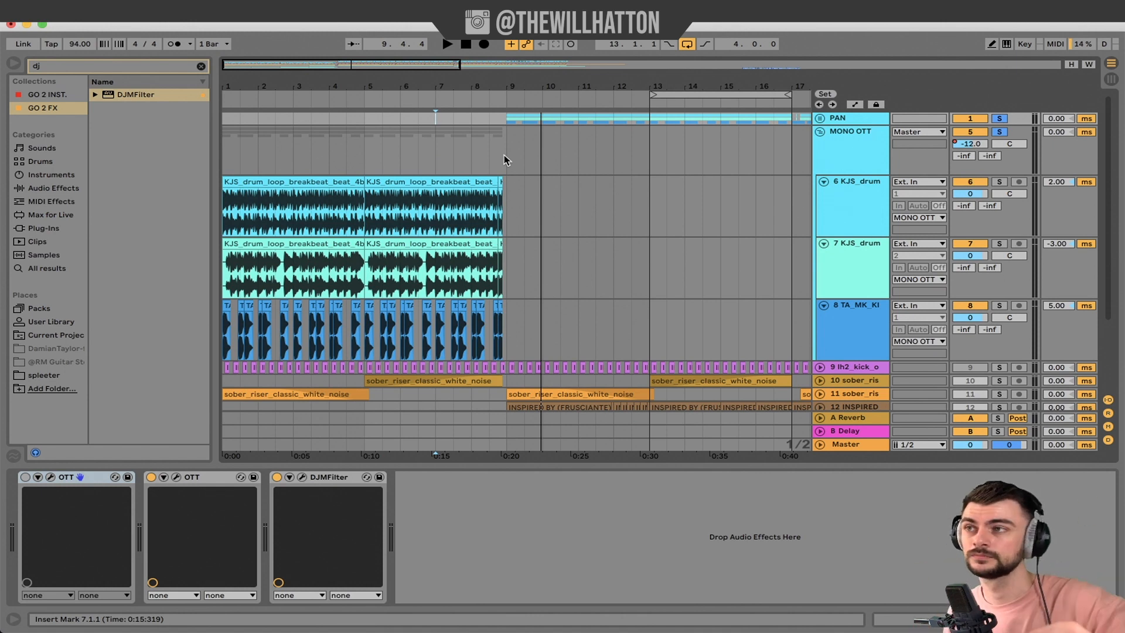
mouse_move(418, 145)
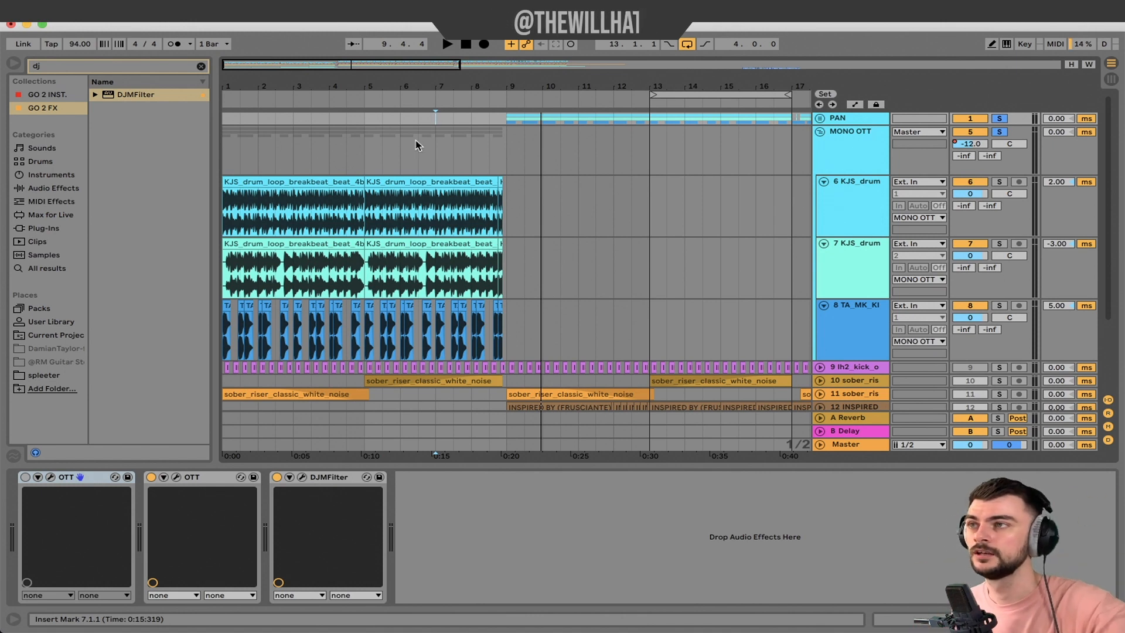